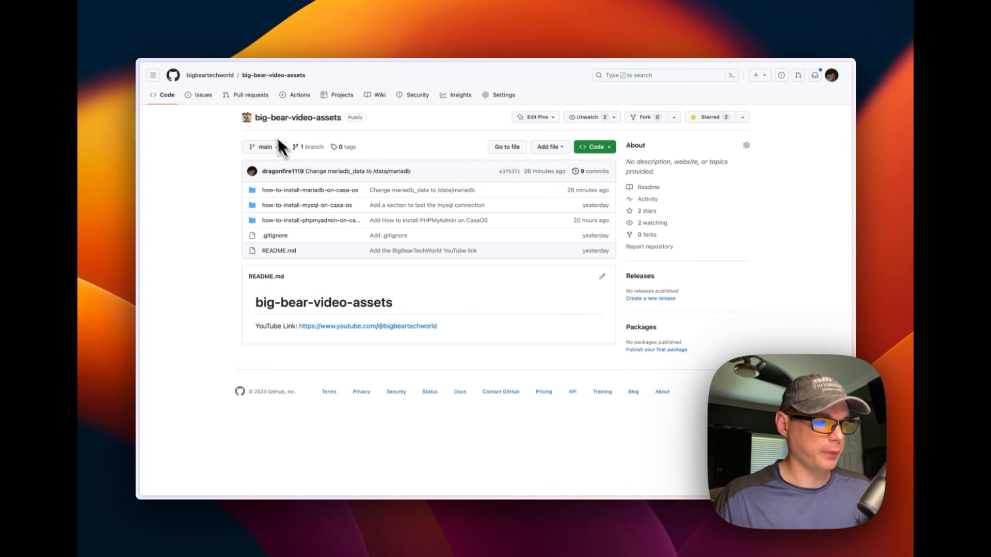
pyautogui.moveTo(252, 192)
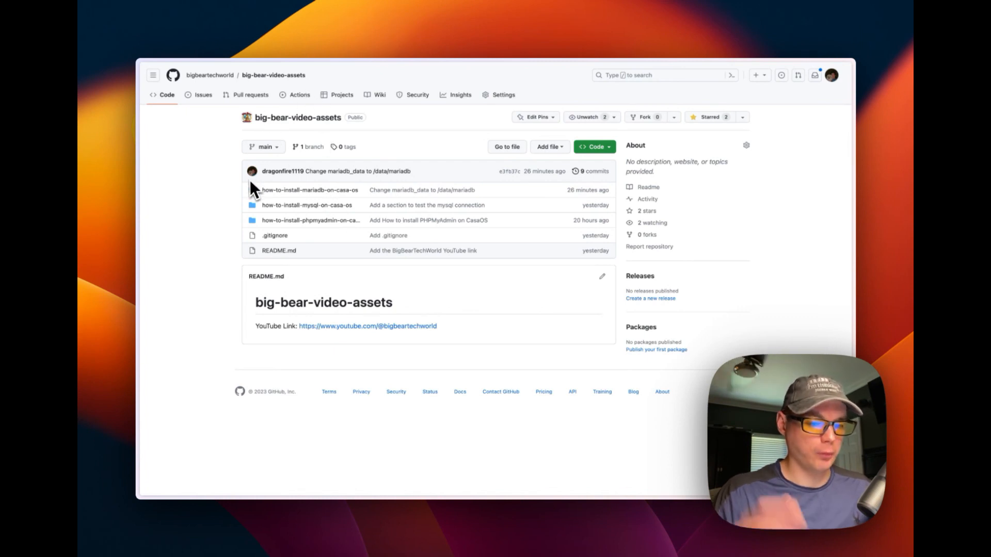
pyautogui.moveTo(265, 199)
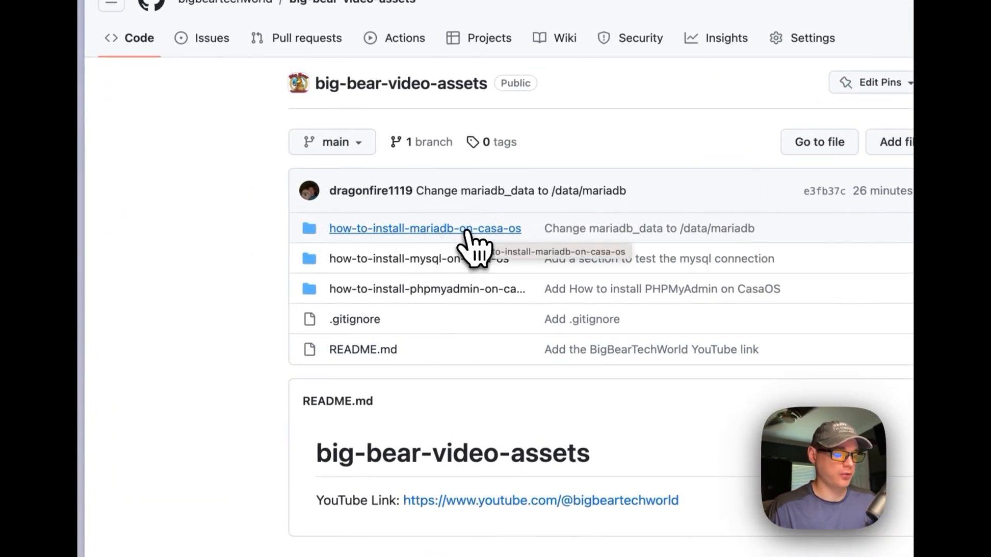
# - Open the how-to-install-mariadb-on-casa-os folder and scroll to its rendered README
pyautogui.click(425, 228)
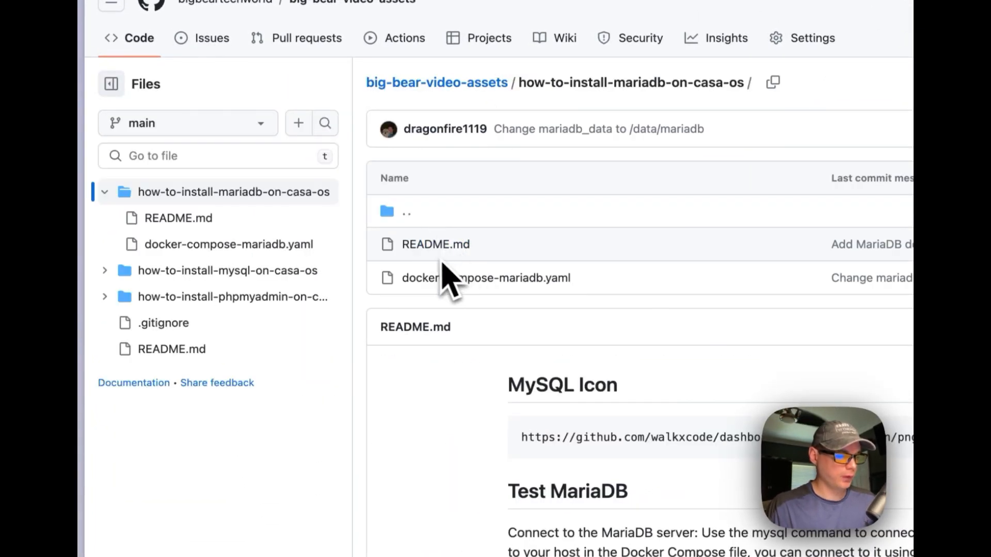
pyautogui.scroll(-3)
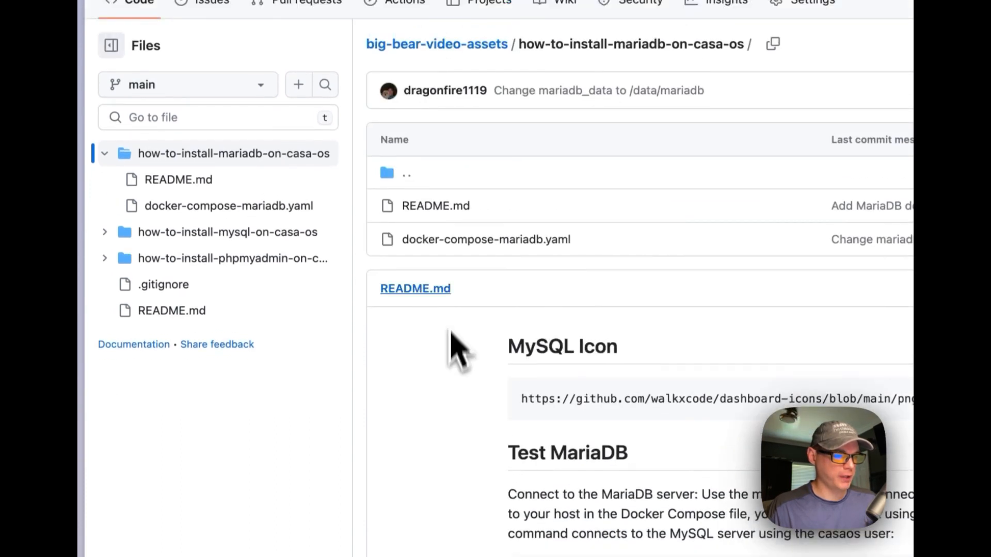
# - Open docker-compose-mariadb.yaml and scroll through its service, environment, ports and volumes
pyautogui.click(485, 239)
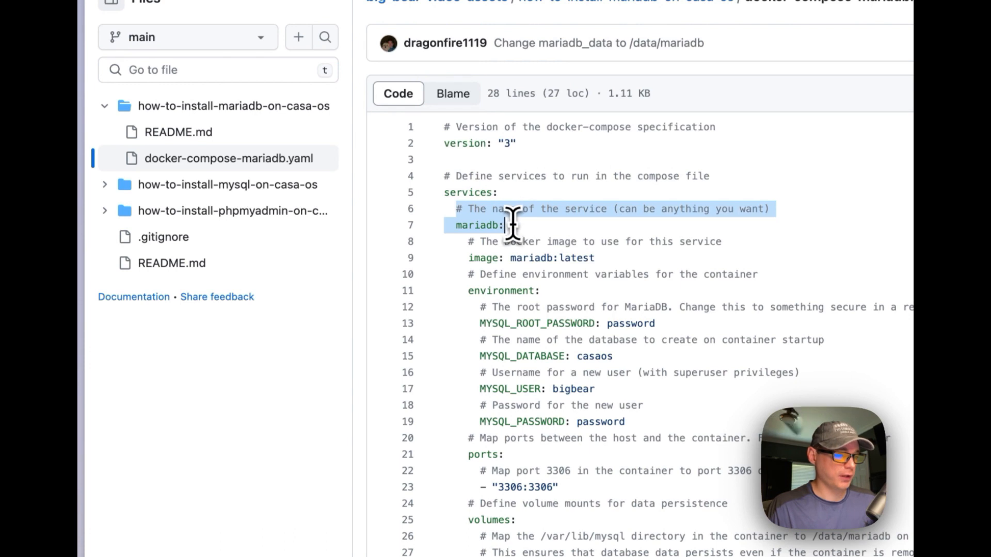
pyautogui.moveTo(487, 247)
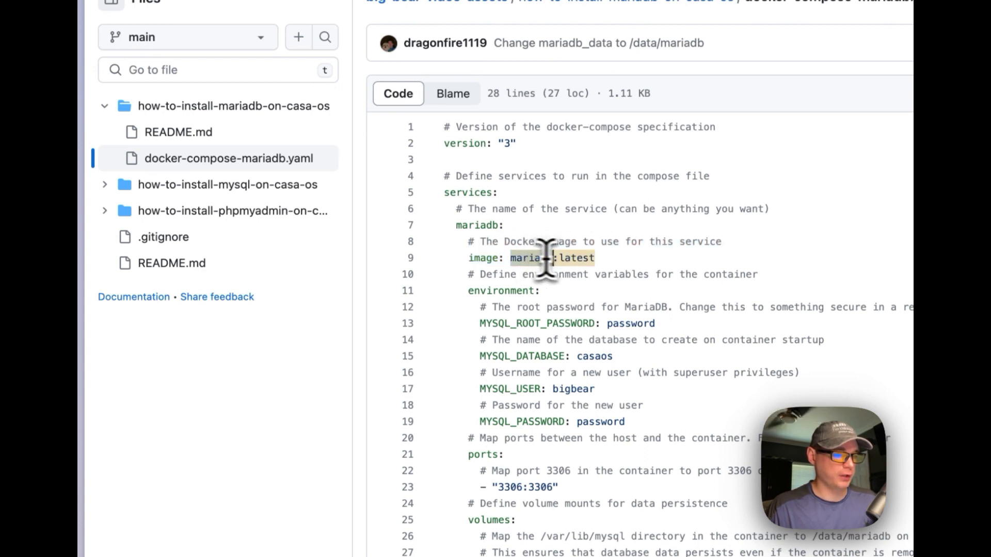
pyautogui.moveTo(465, 297)
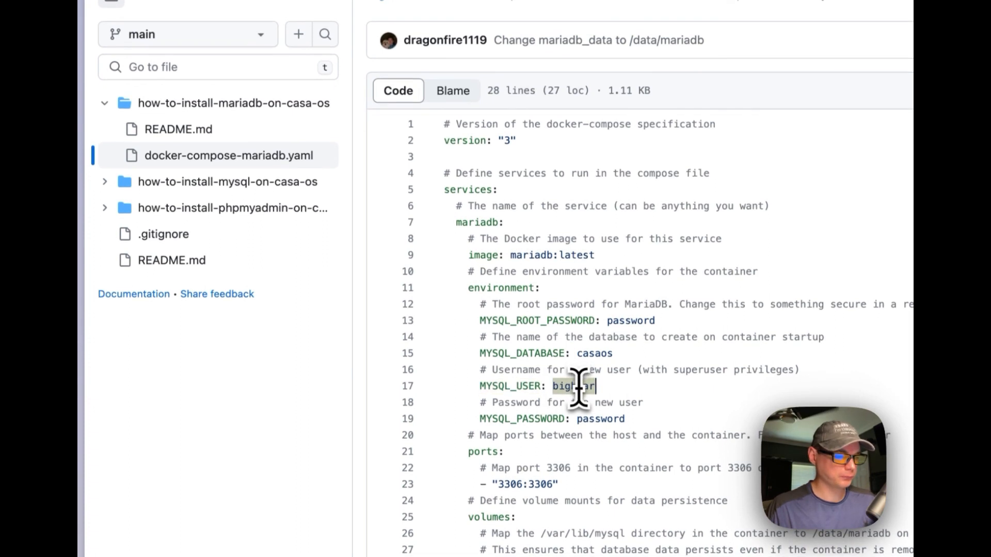
pyautogui.scroll(-3)
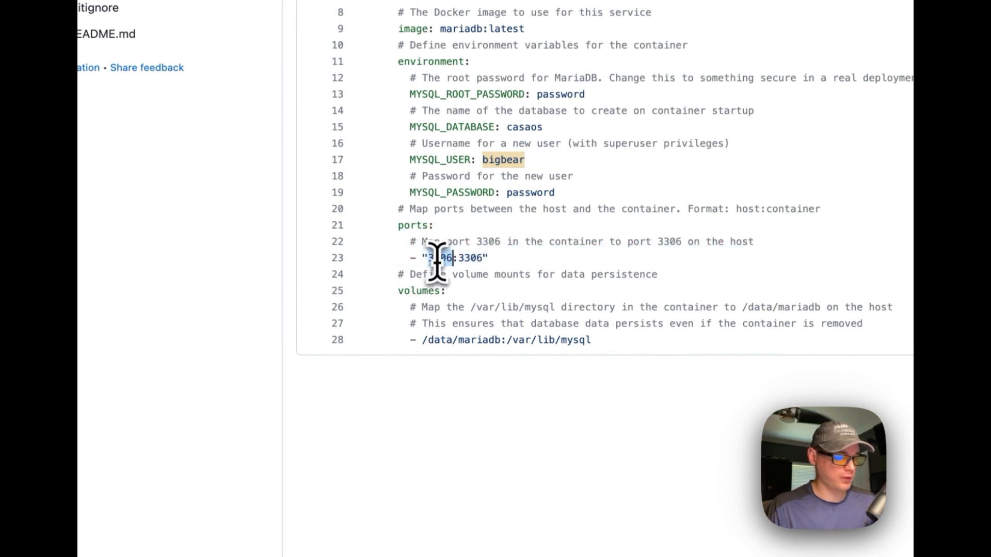
pyautogui.moveTo(471, 258)
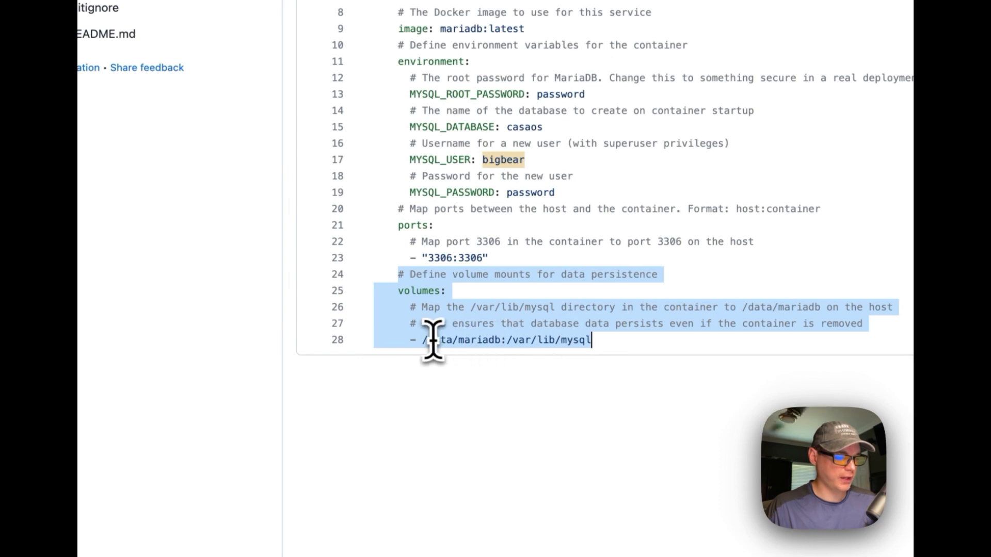
pyautogui.moveTo(512, 340)
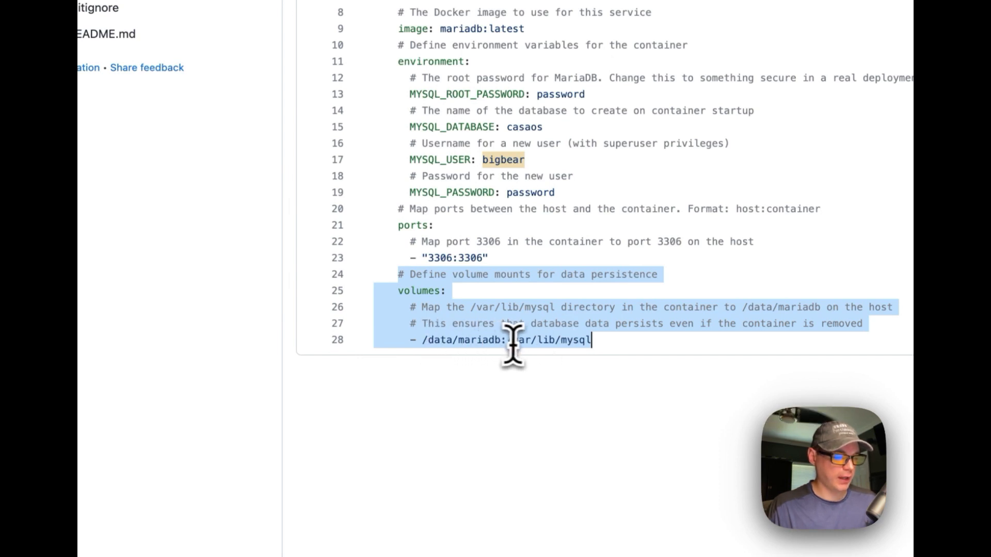
pyautogui.moveTo(572, 351)
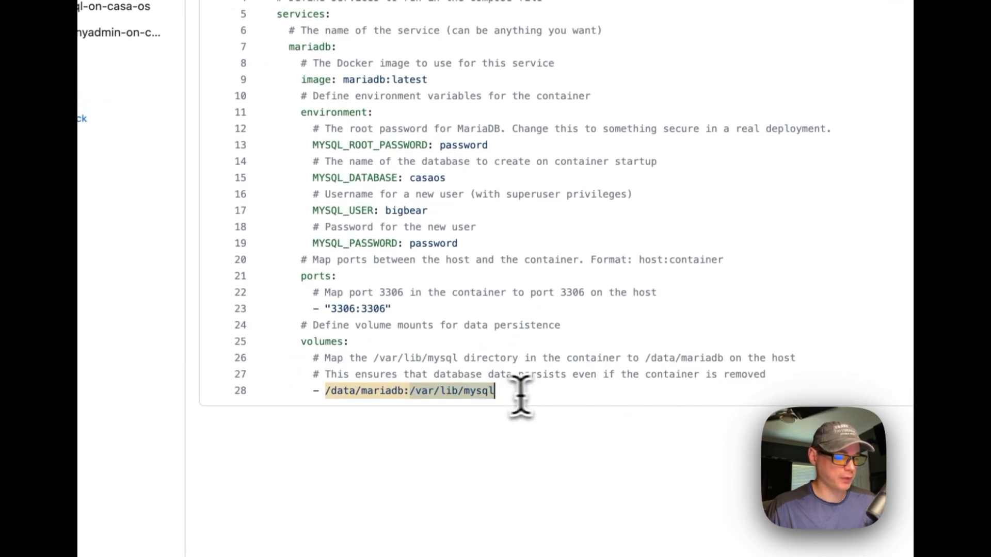
pyautogui.moveTo(402, 391)
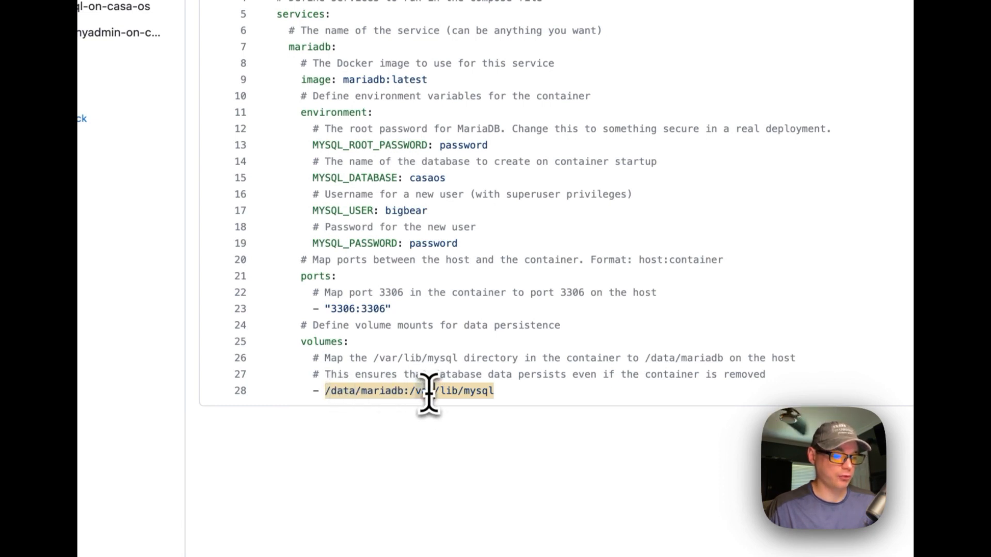
# - Scroll back to the top of the compose file to copy its raw contents
pyautogui.scroll(3)
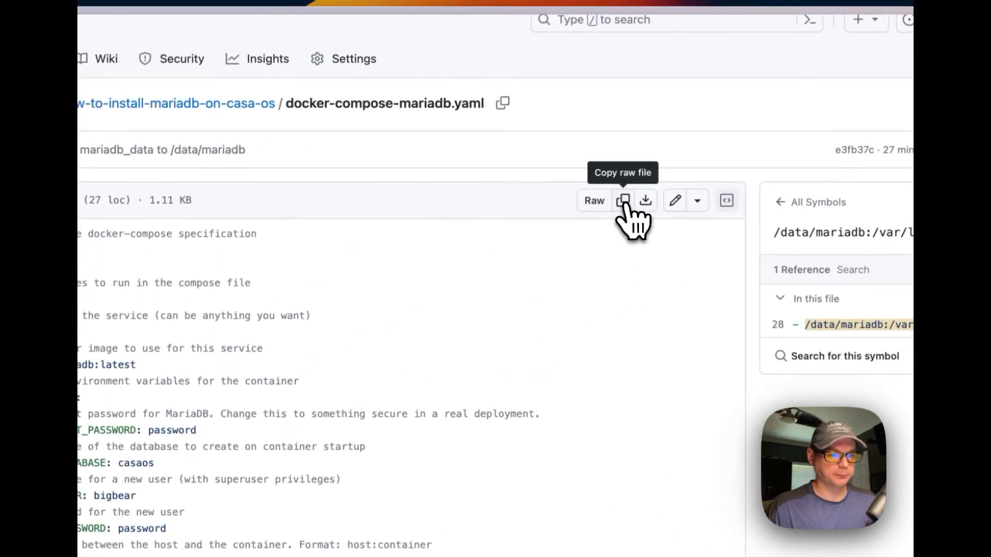
pyautogui.moveTo(379, 376)
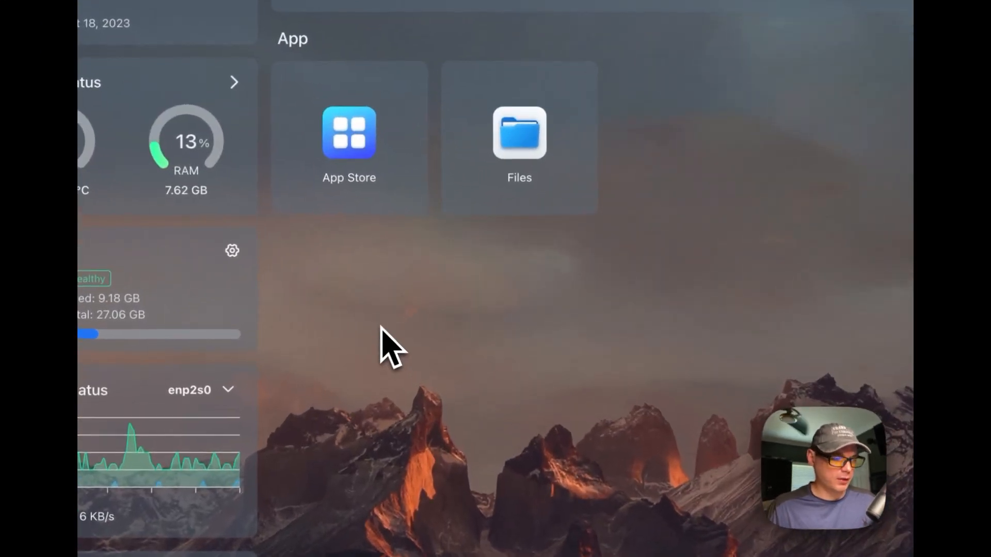
pyautogui.moveTo(349, 146)
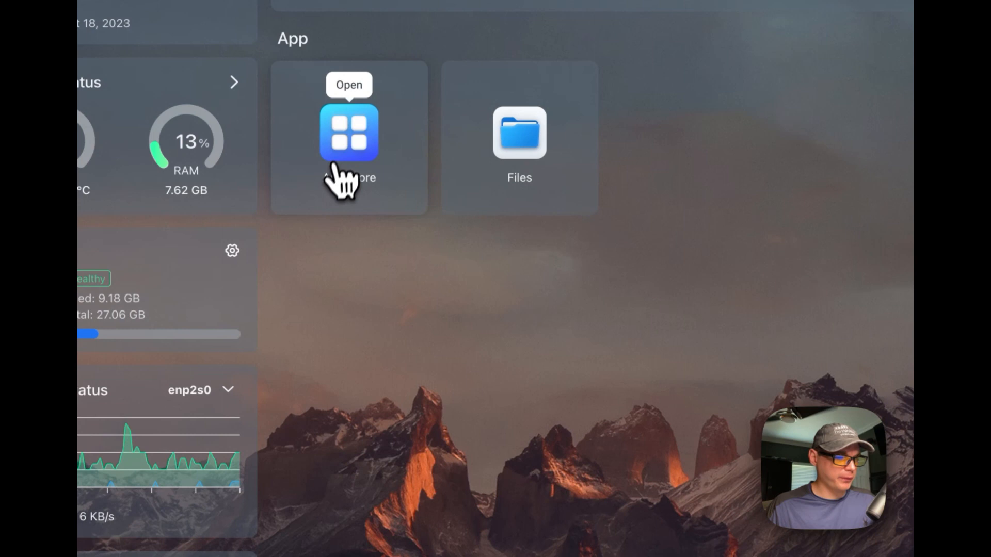
# - Open the App Store's Custom Install and its Docker Compose import dialog
pyautogui.click(348, 133)
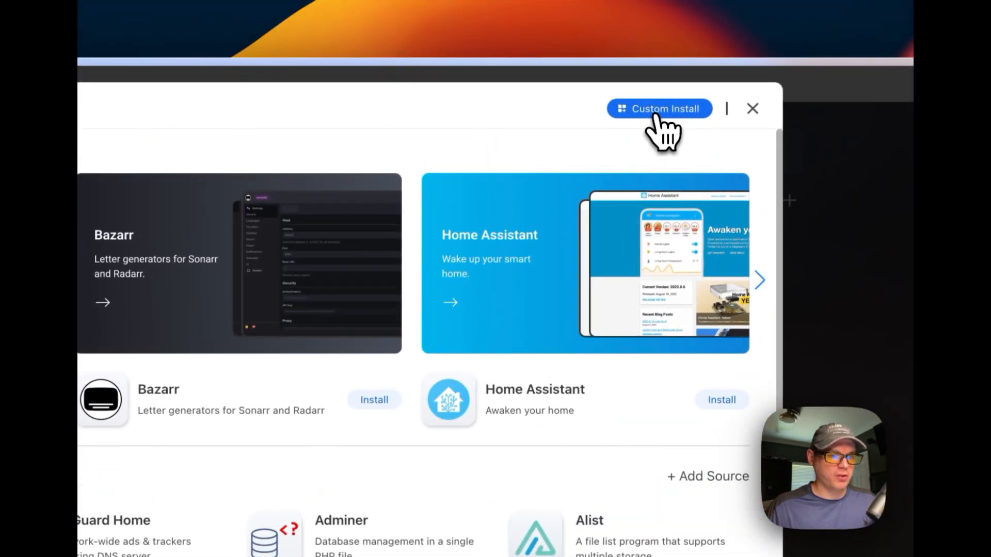
pyautogui.click(659, 108)
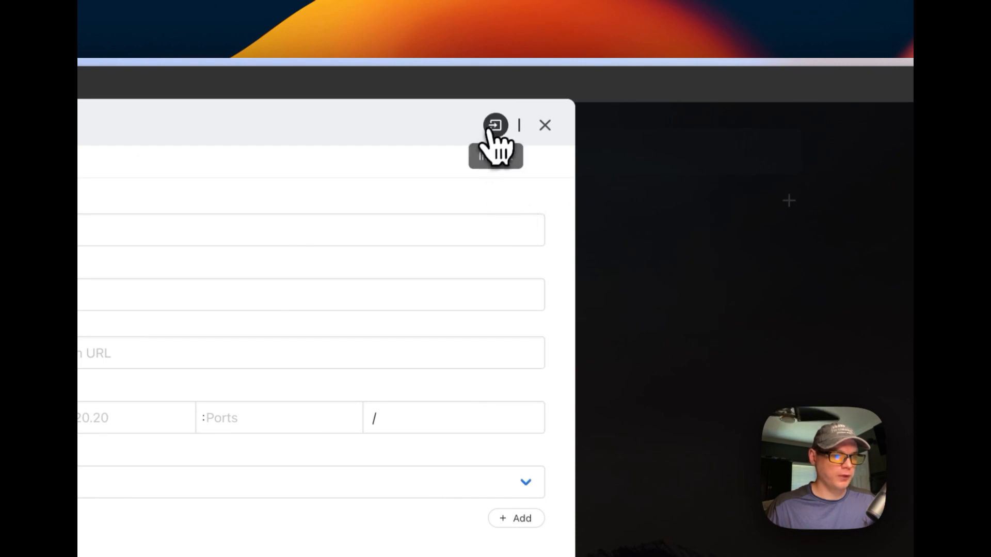
pyautogui.click(495, 125)
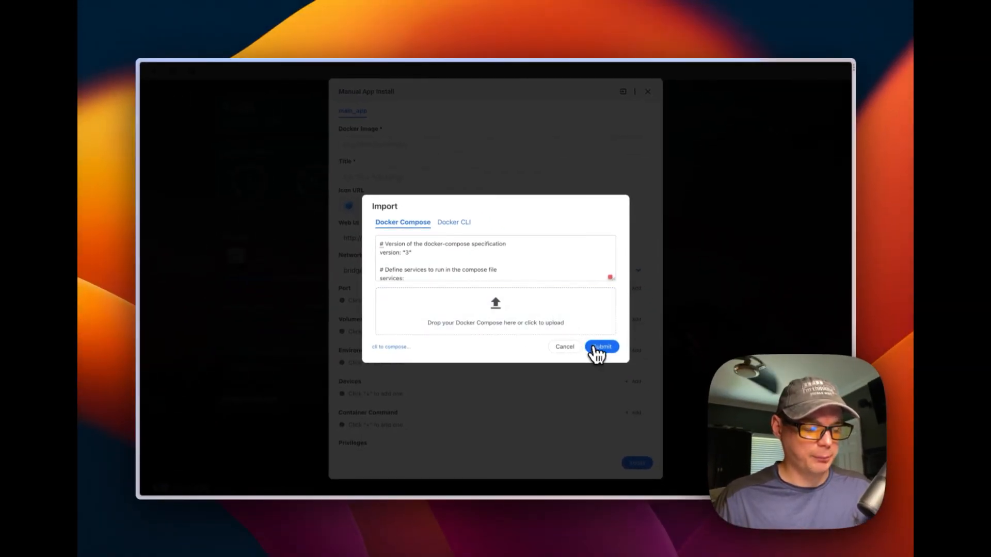
# - Submit the pasted compose file and title the app MariaDB
pyautogui.click(599, 346)
pyautogui.write('M')
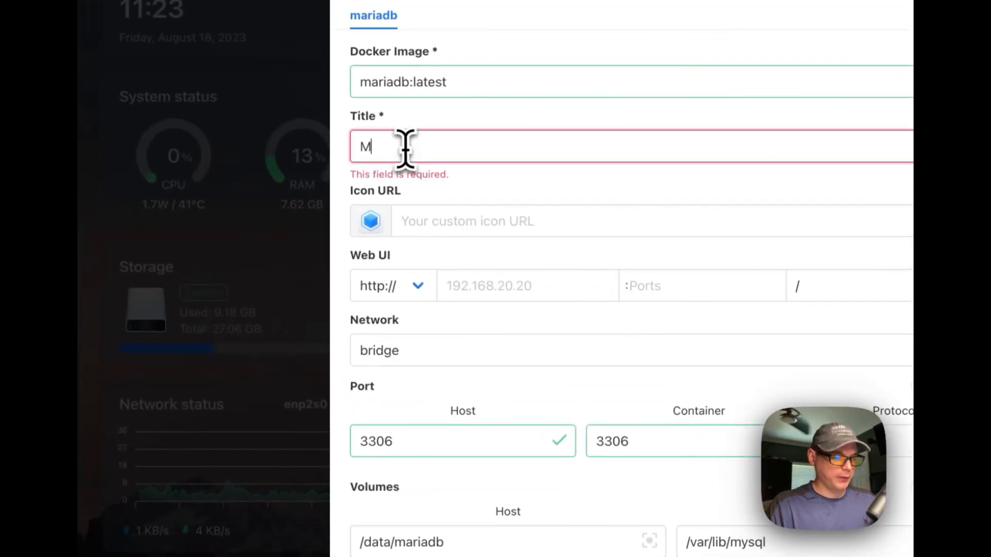
pyautogui.write('ariaD')
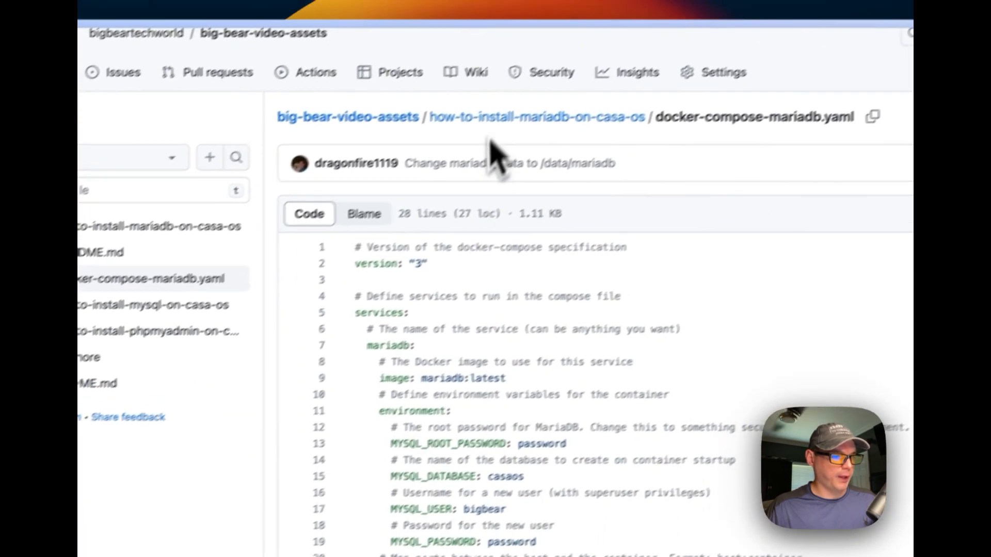
# - Scroll the GitHub README to find the MariaDB icon URL
pyautogui.scroll(-3)
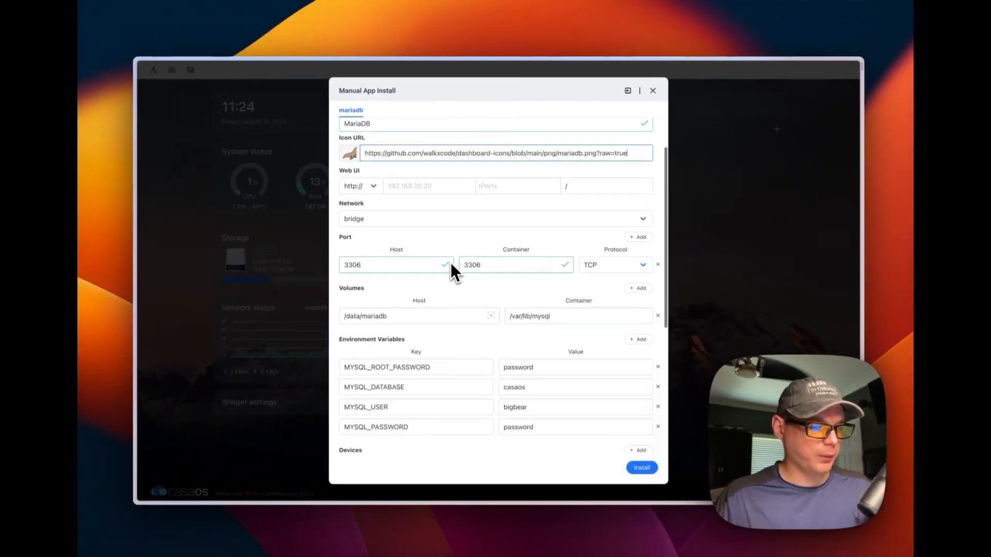
# - Set the container hostname and choose 3306 as the Web UI port
pyautogui.scroll(-3)
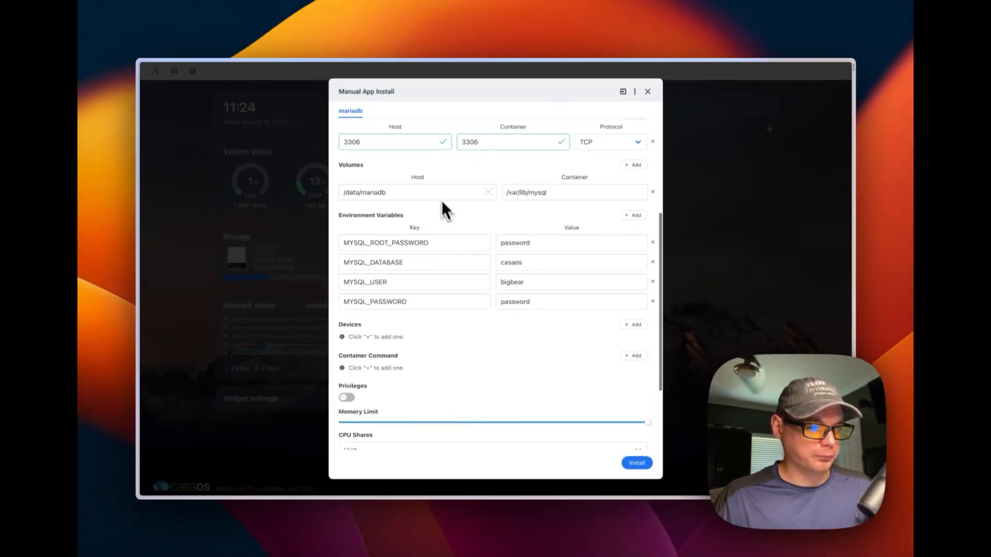
pyautogui.moveTo(471, 307)
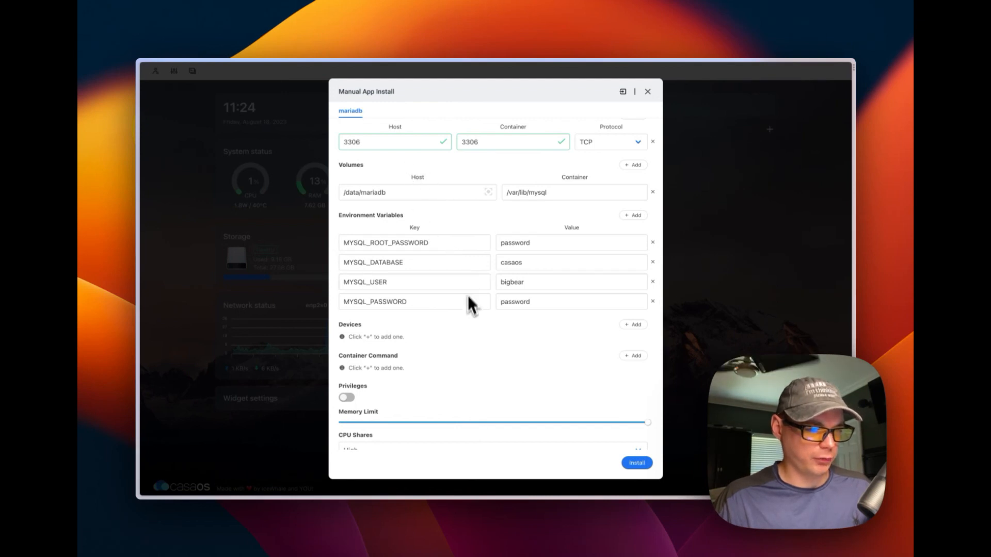
pyautogui.scroll(-3)
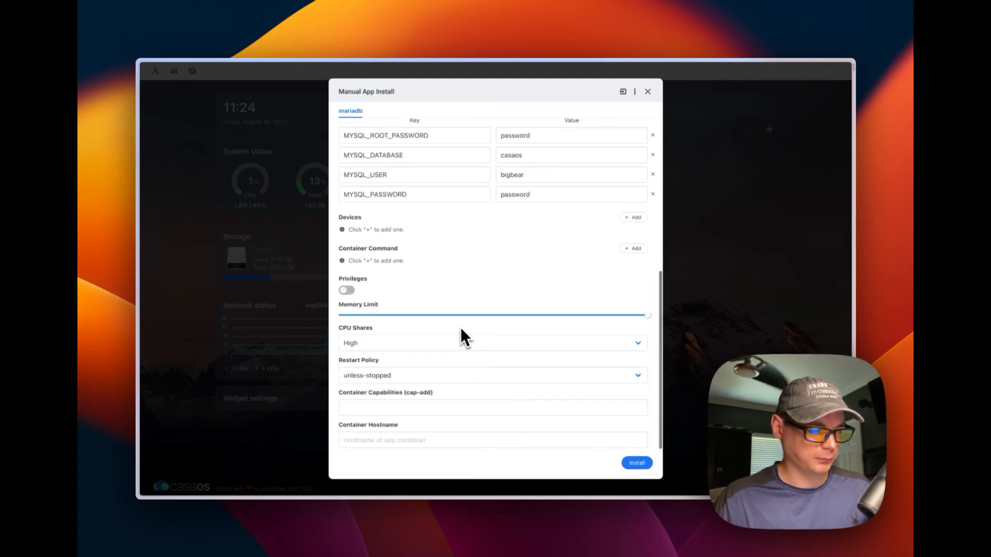
pyautogui.write('mari')
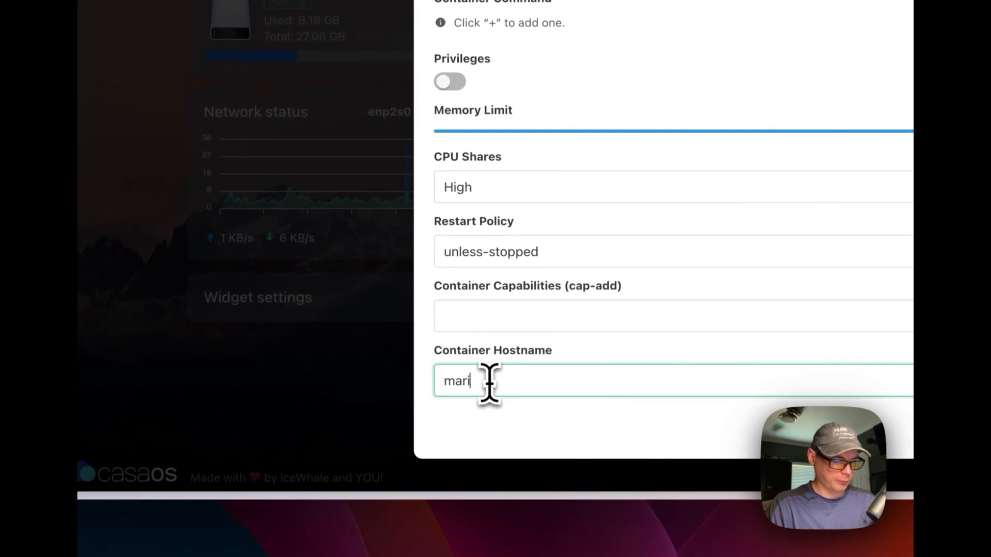
pyautogui.write('ad')
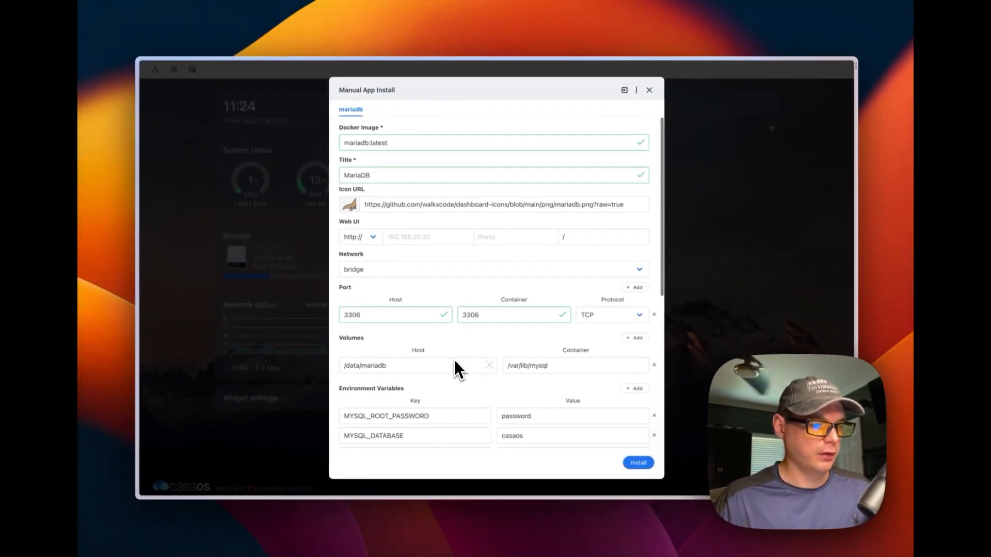
pyautogui.moveTo(514, 238)
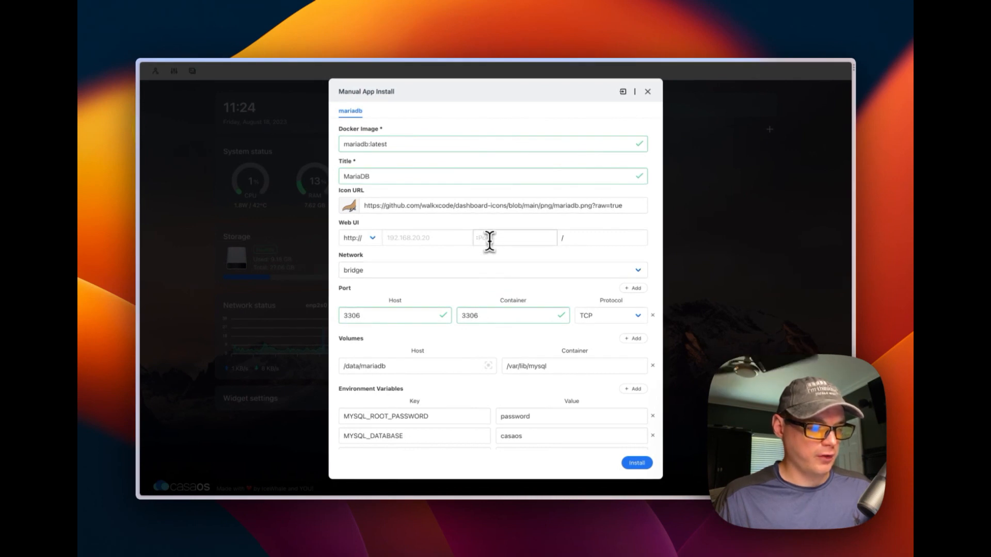
pyautogui.click(514, 238)
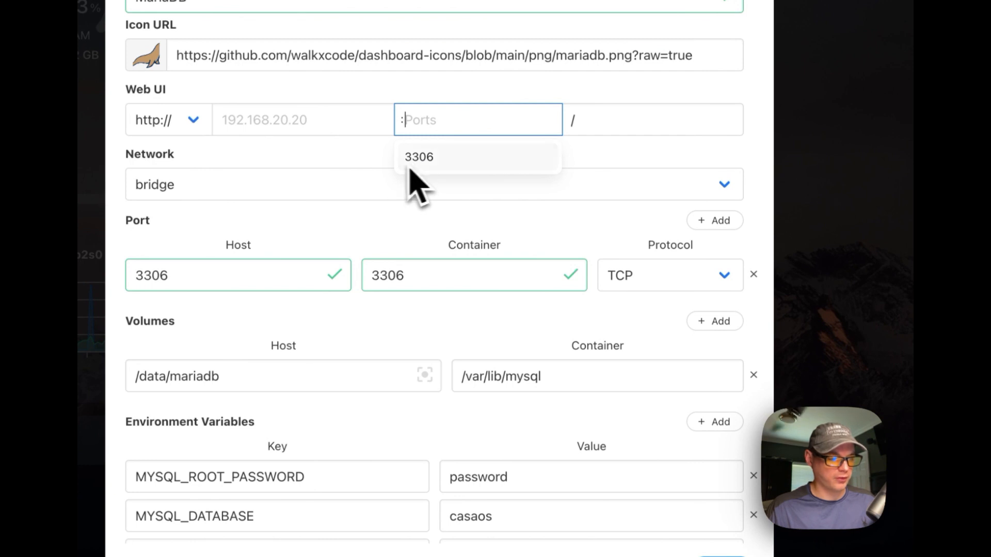
pyautogui.moveTo(372, 177)
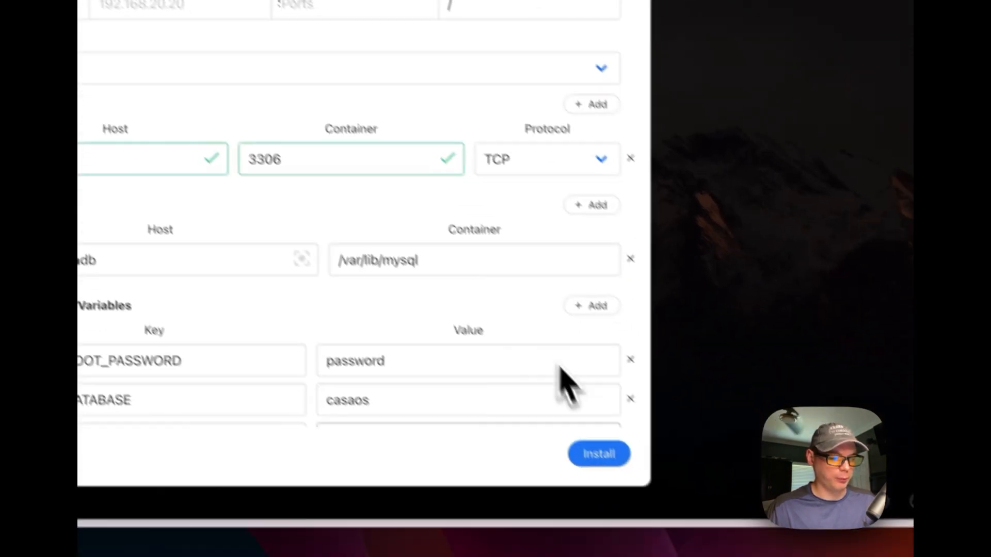
# - Start the MariaDB install from the Manual App Install dialog
pyautogui.click(598, 453)
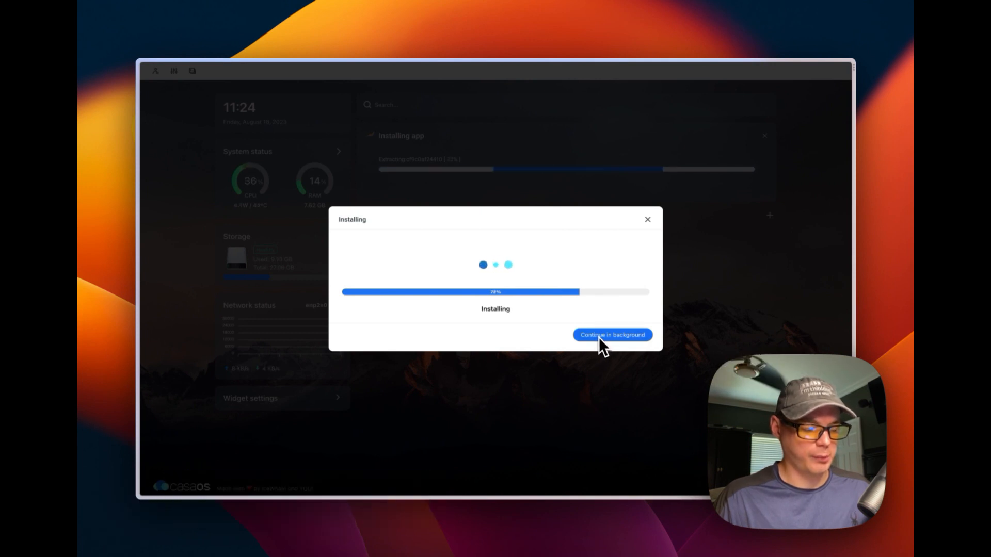
pyautogui.moveTo(537, 384)
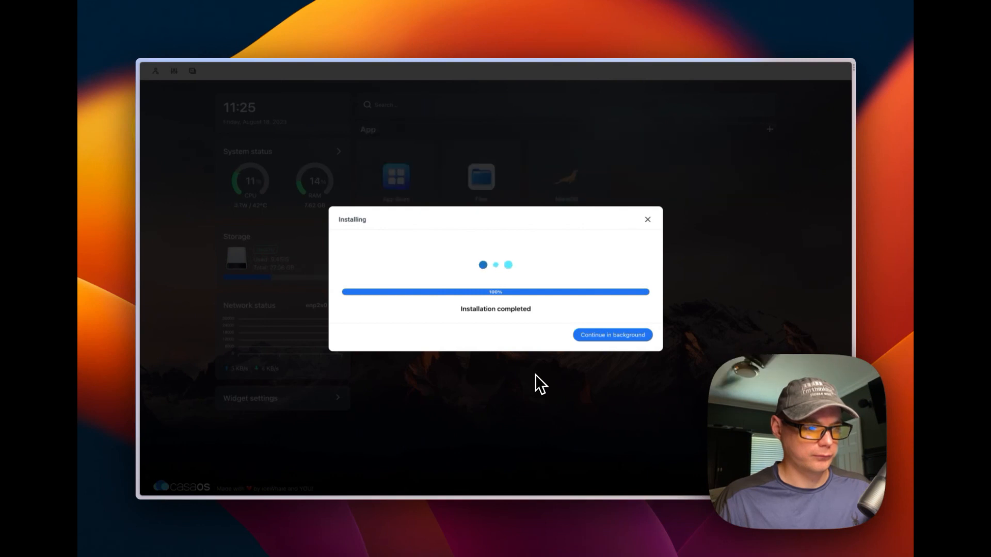
pyautogui.click(610, 335)
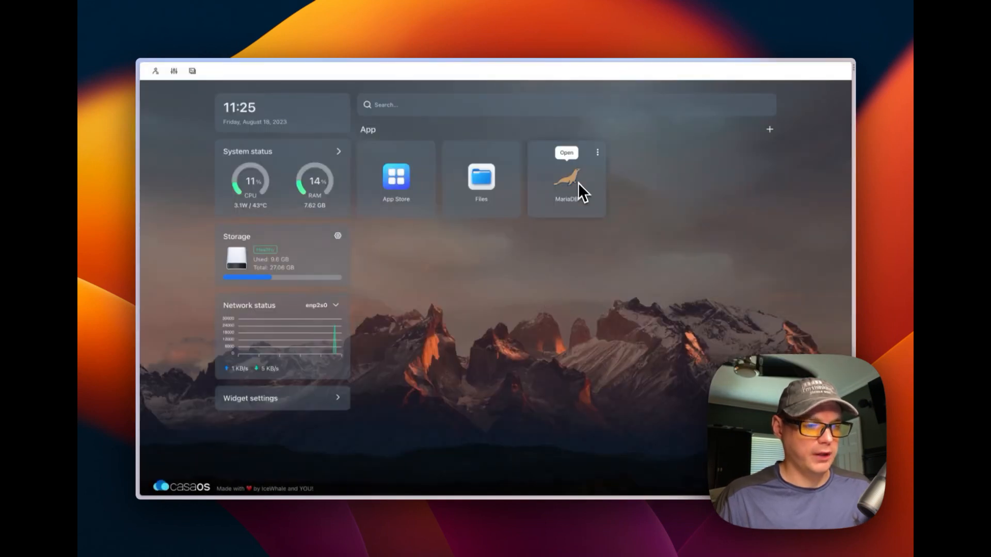
pyautogui.click(596, 153)
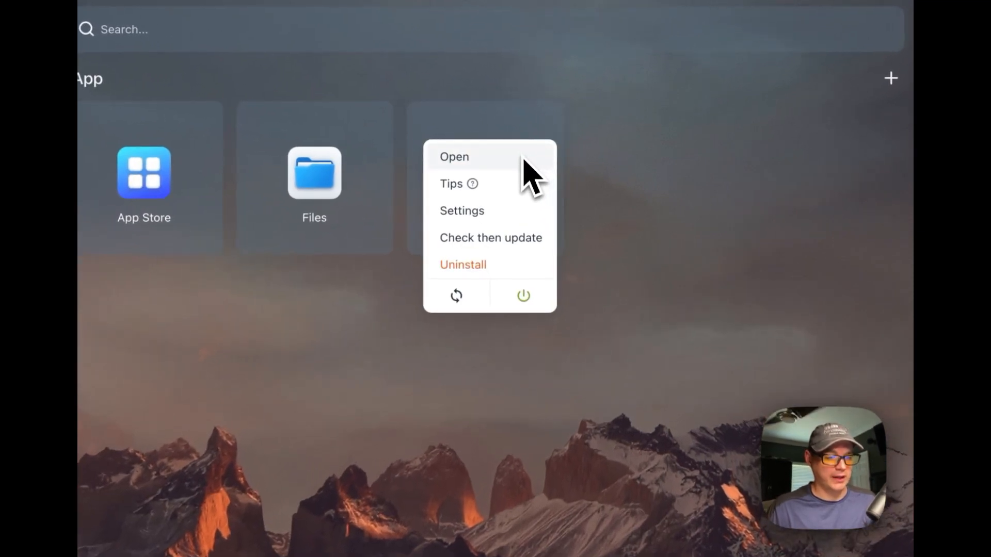
pyautogui.click(450, 184)
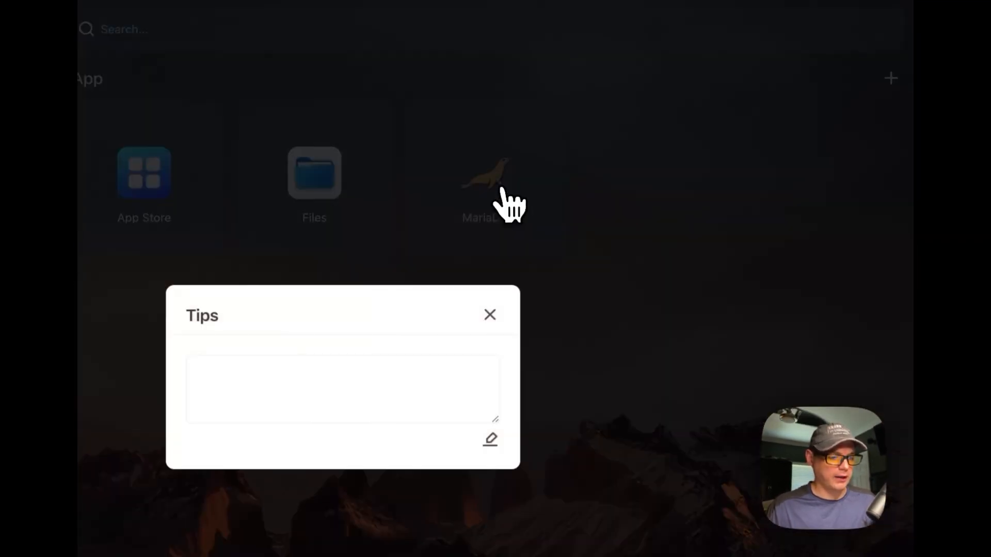
pyautogui.click(489, 315)
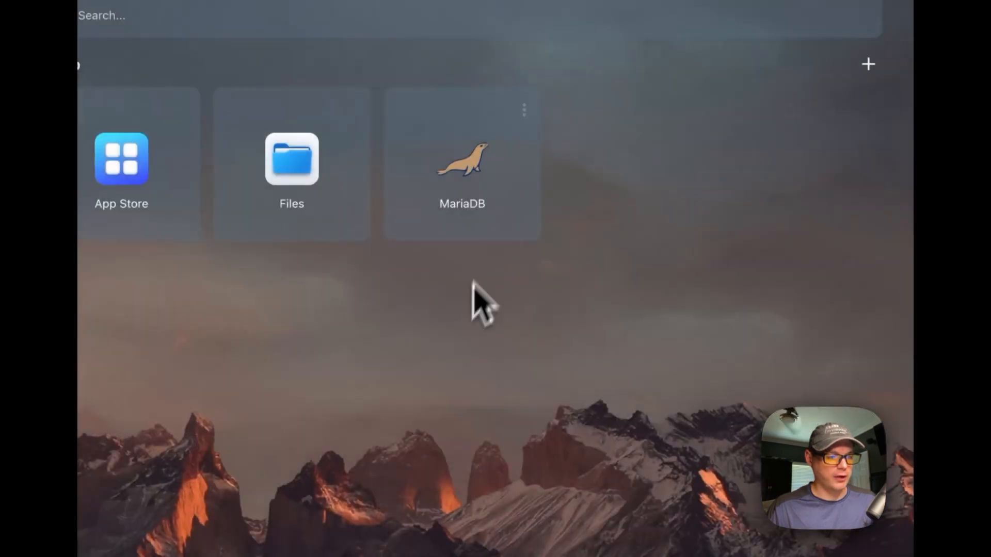
pyautogui.click(462, 158)
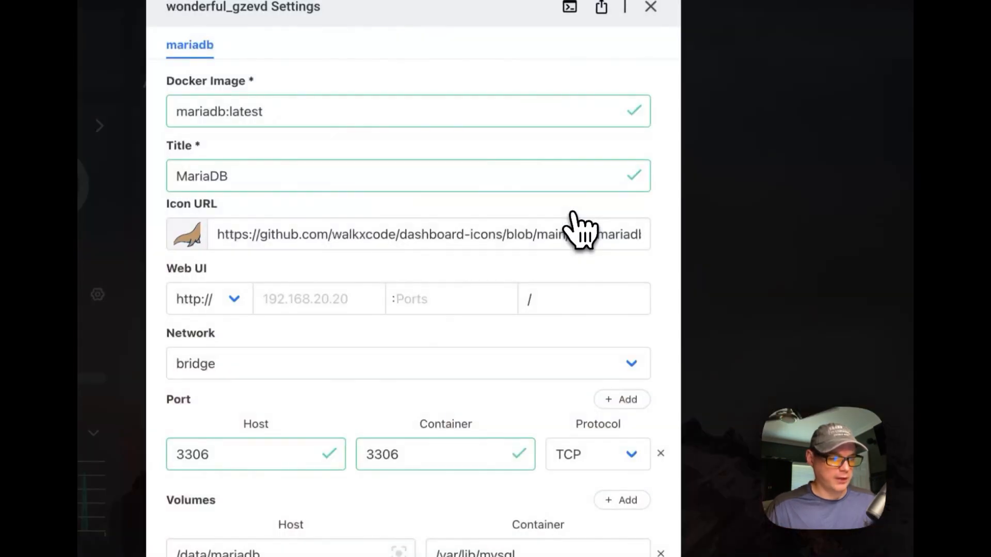
pyautogui.scroll(-3)
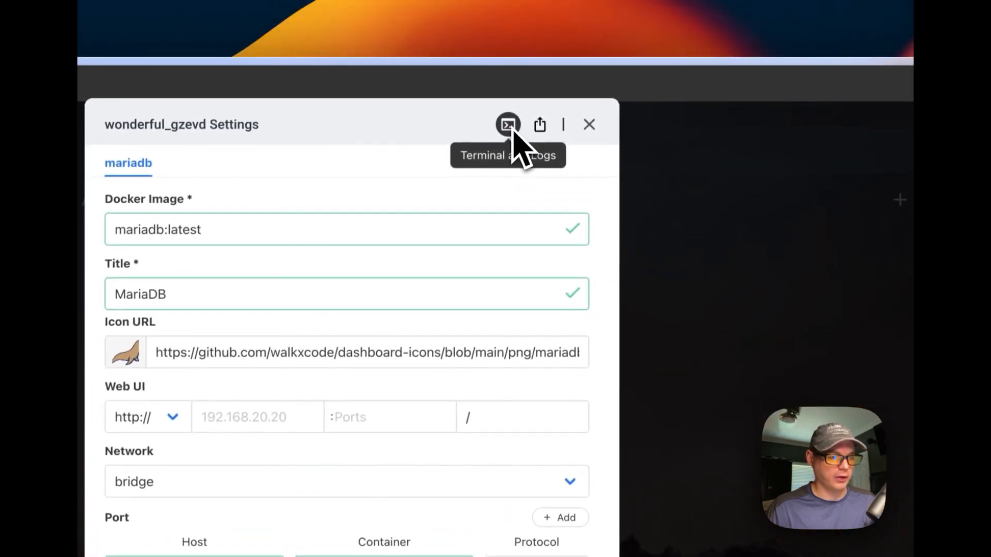
pyautogui.moveTo(538, 125)
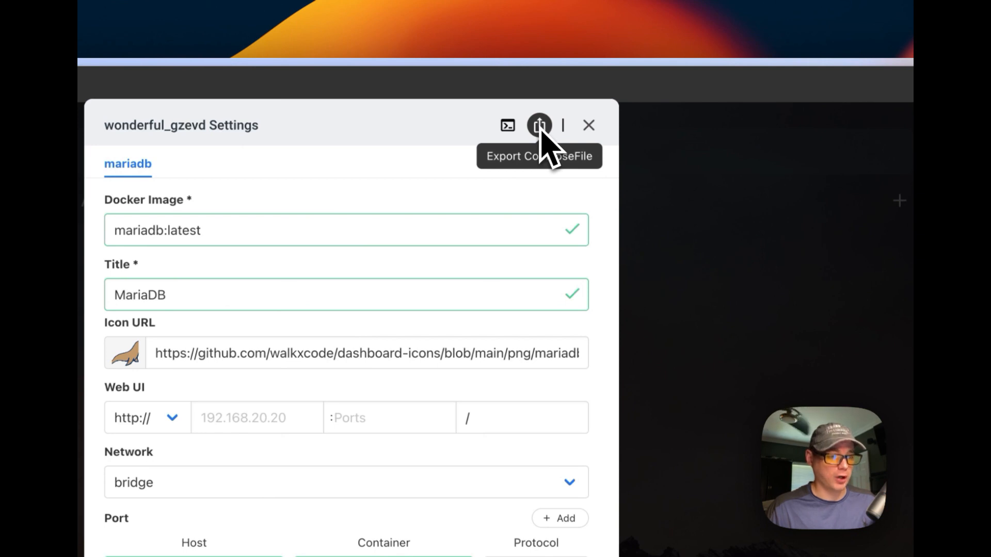
pyautogui.scroll(-3)
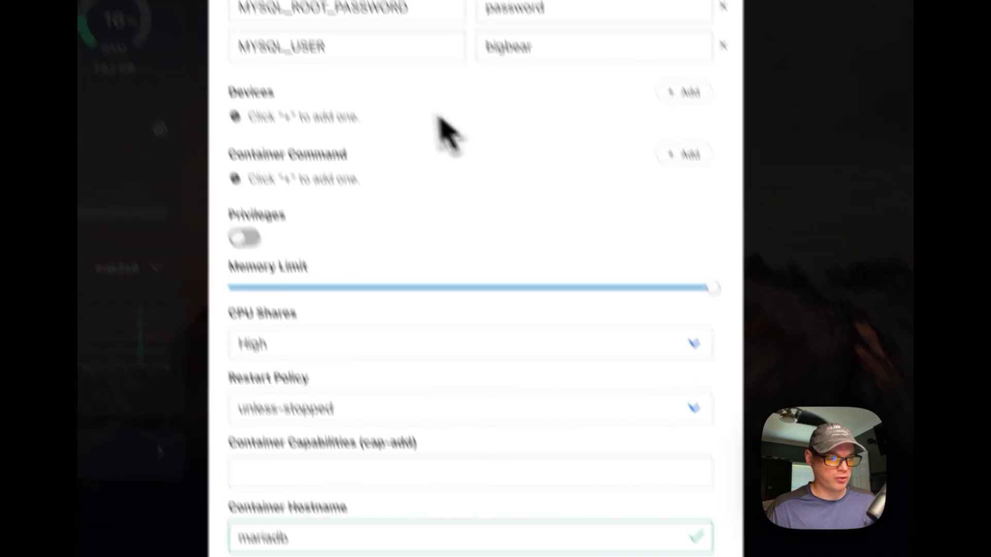
pyautogui.scroll(-3)
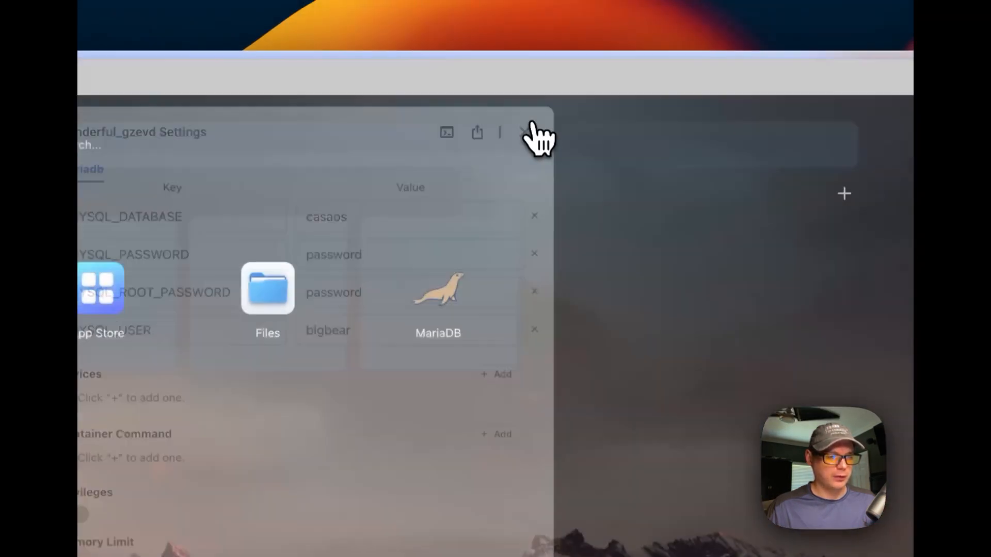
# - Run Check then update on the MariaDB tile, then reopen its options menu
pyautogui.rightClick(437, 291)
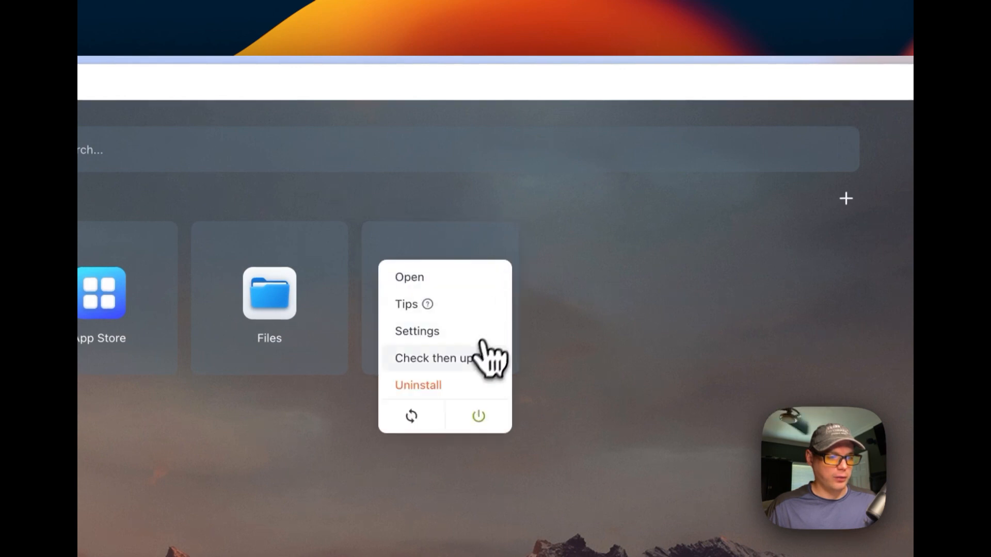
pyautogui.click(433, 357)
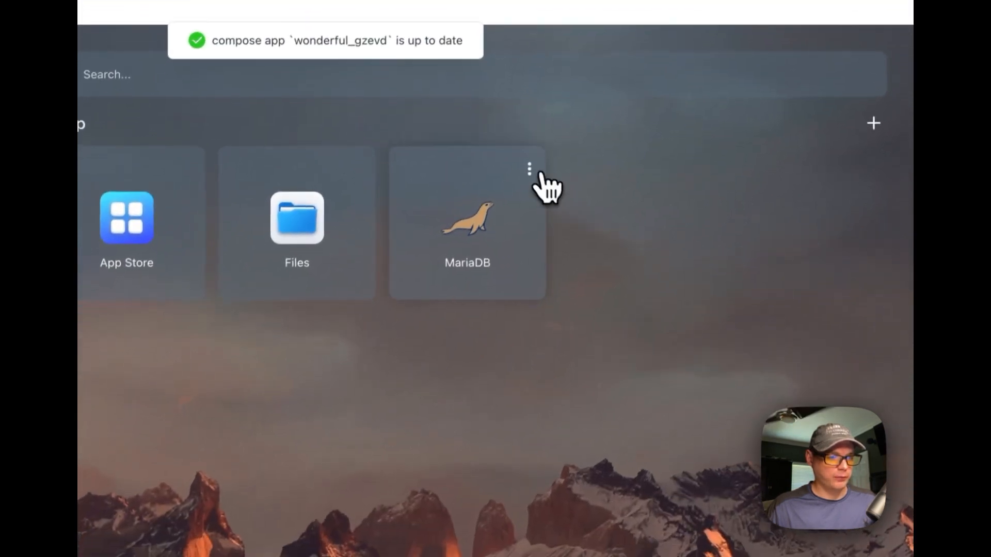
pyautogui.click(529, 169)
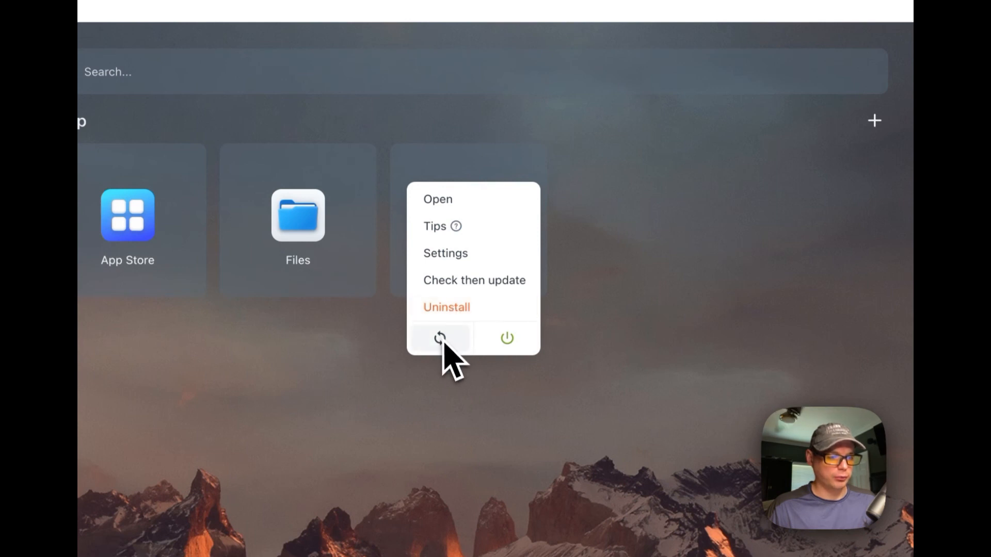
pyautogui.moveTo(507, 338)
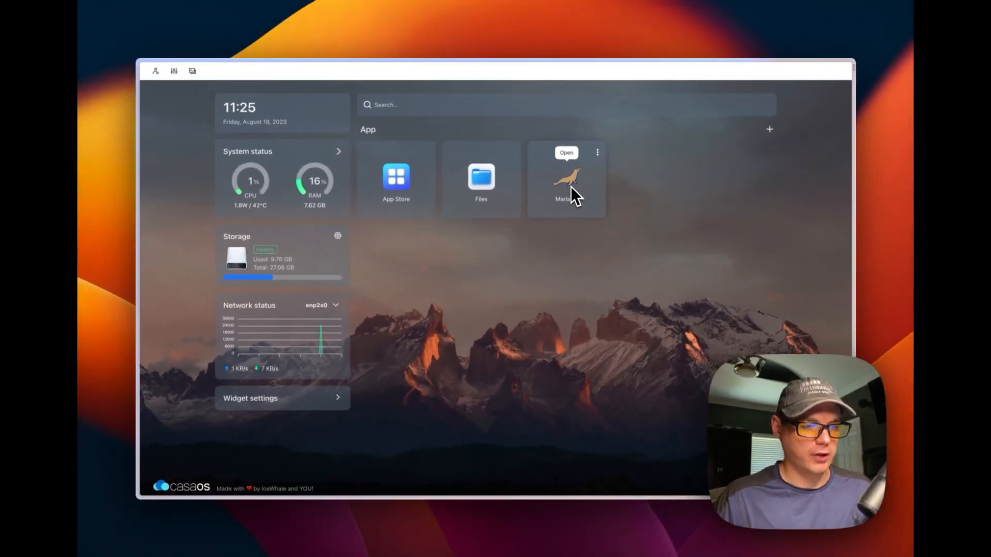
pyautogui.moveTo(430, 449)
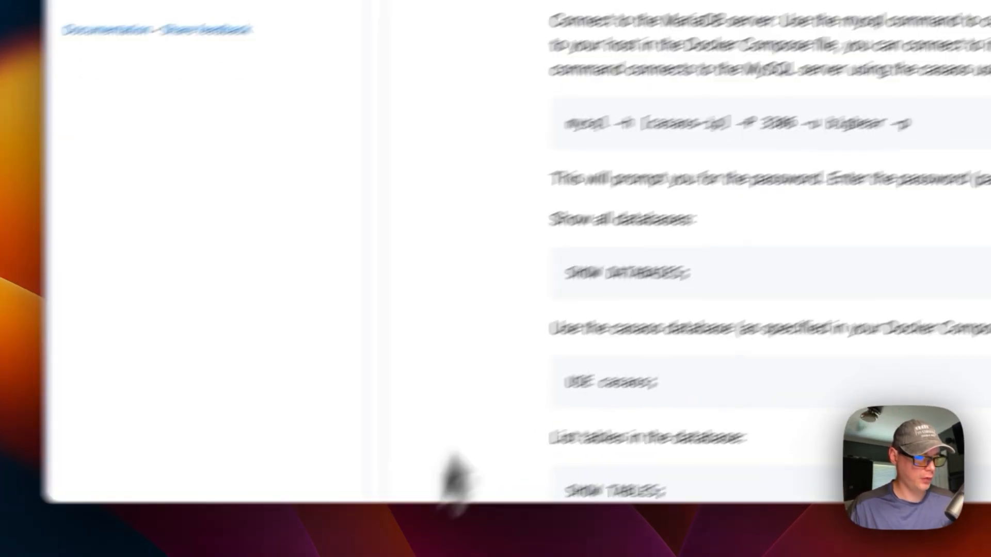
# - Scroll the GitHub README down to the Test MariaDB mysql command
pyautogui.click(711, 297)
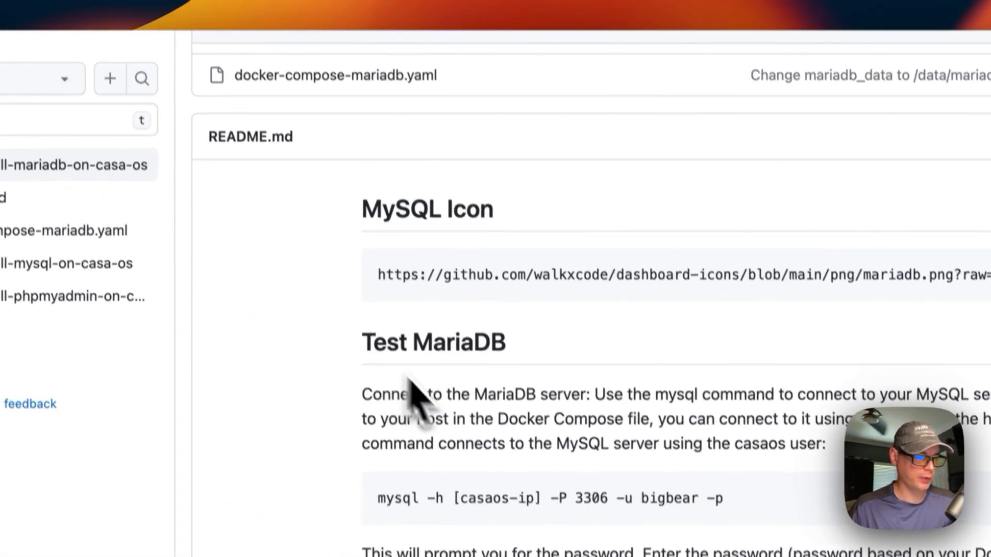
pyautogui.scroll(-3)
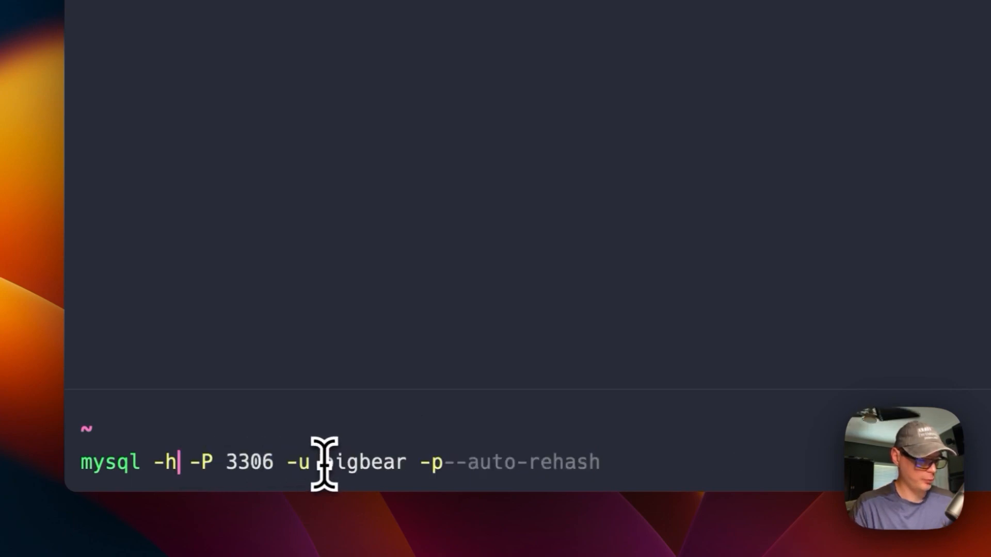
# - Point the mysql command at host 192.168.20.20 and log in as bigbear with the password
pyautogui.write('192')
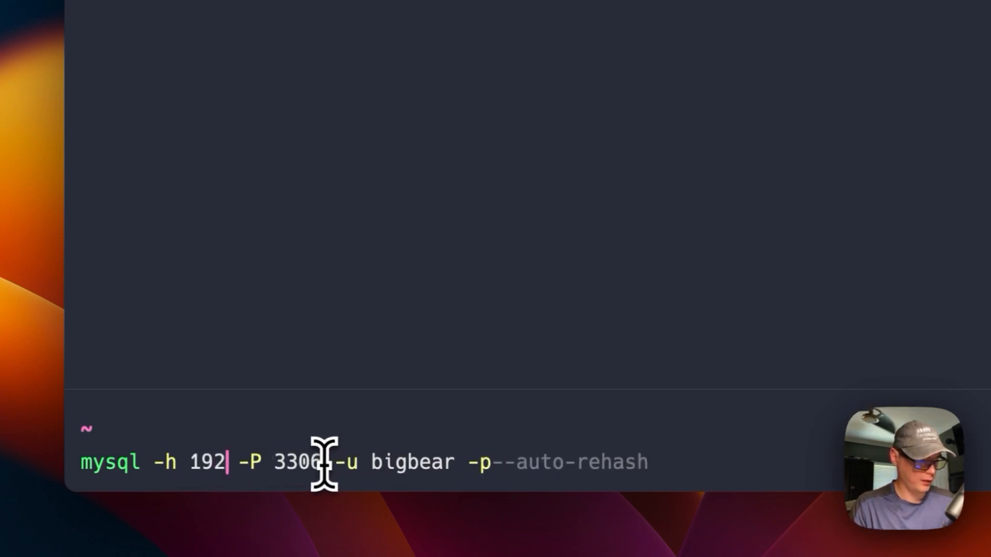
pyautogui.write('.168.20.20')
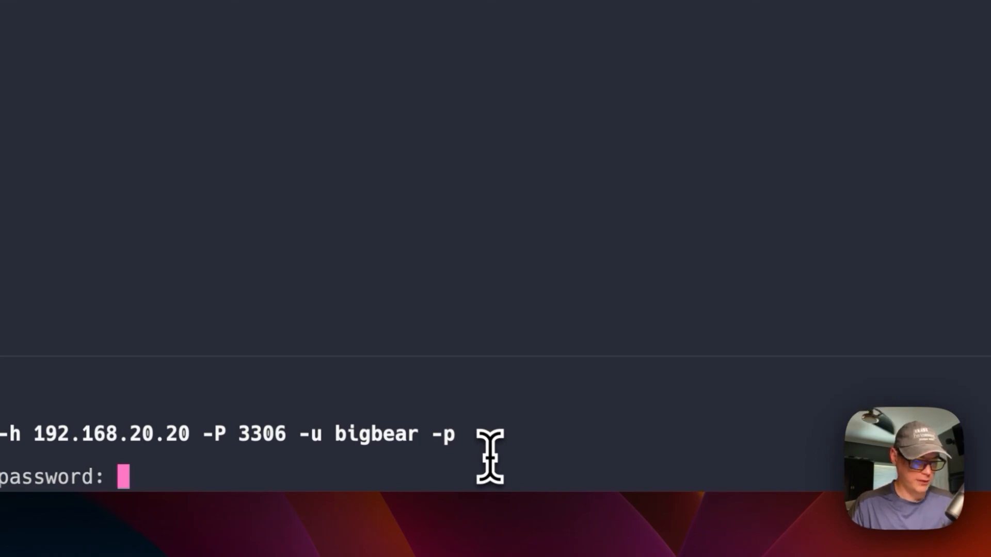
pyautogui.press('Return')
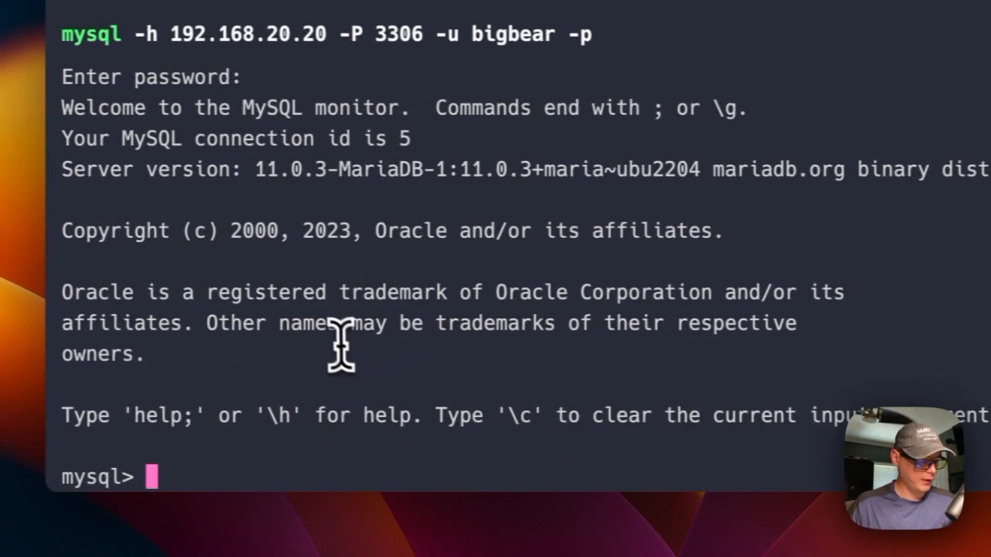
# - List the server's databases with SHOW DATABASES, retrying after a typo, showing casaos and information_schema
pyautogui.write('SH')
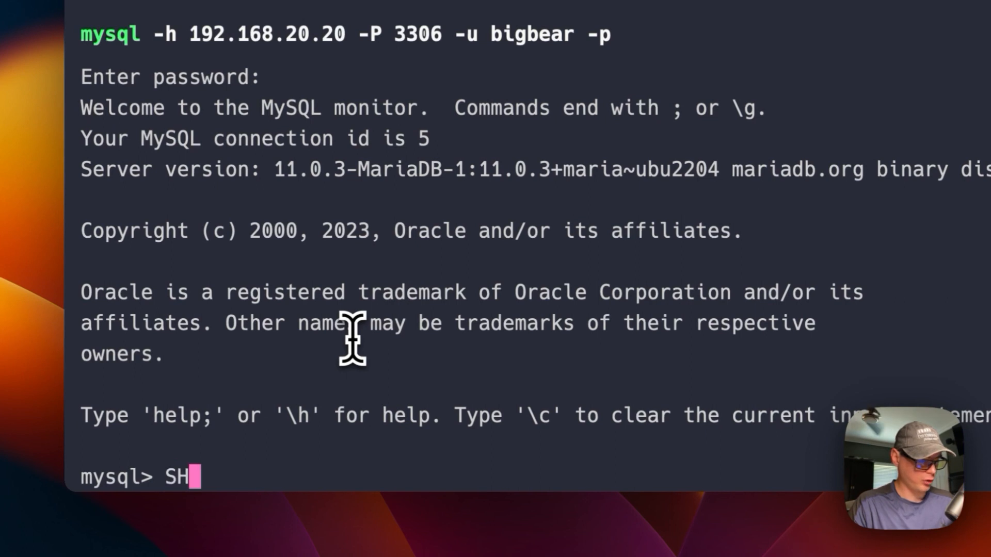
pyautogui.write('OW DATB')
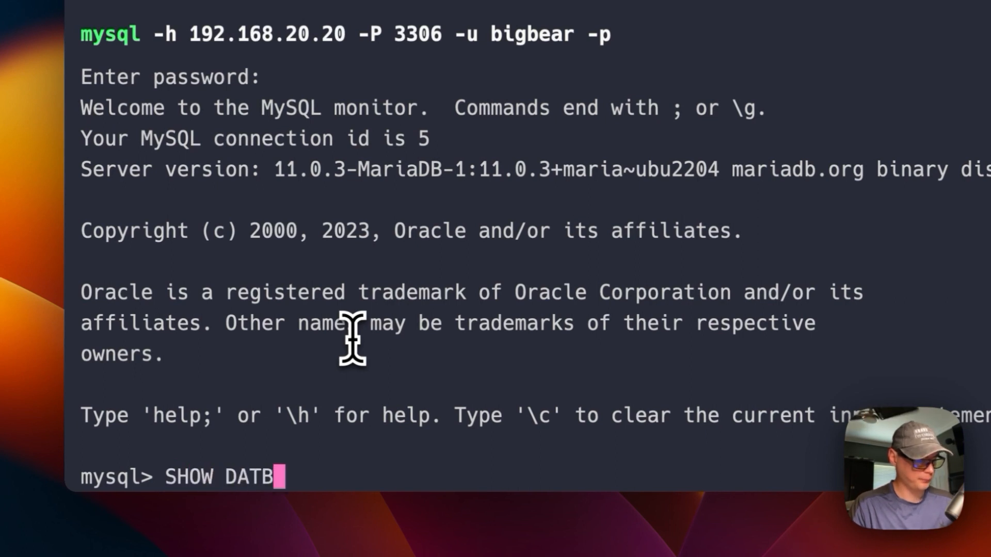
pyautogui.write('ASES')
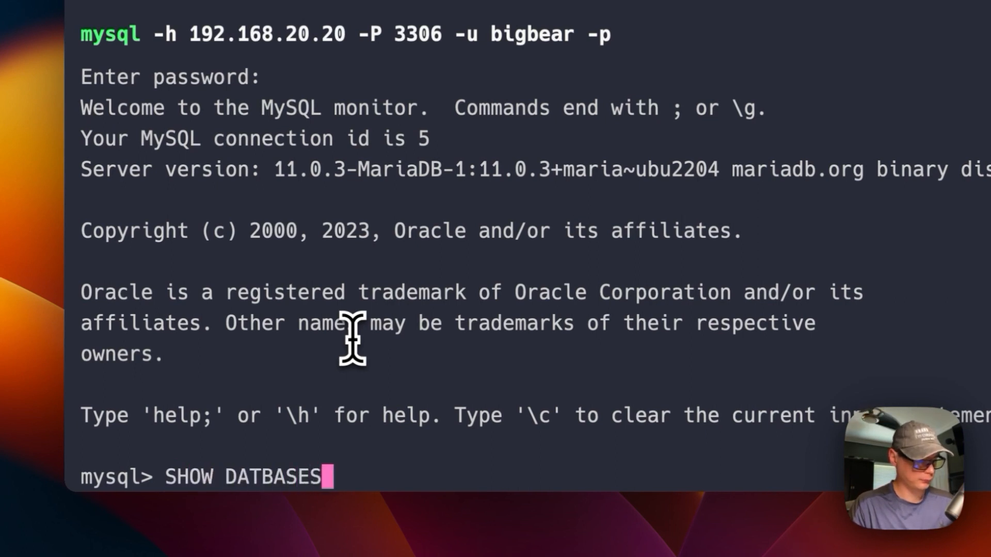
pyautogui.press('Return')
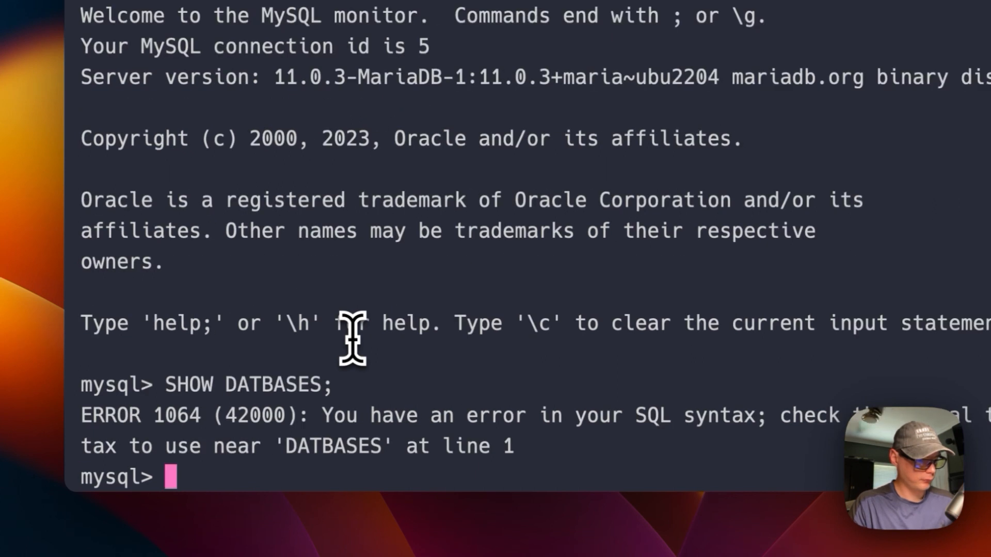
pyautogui.write('SHOW DATBASES;')
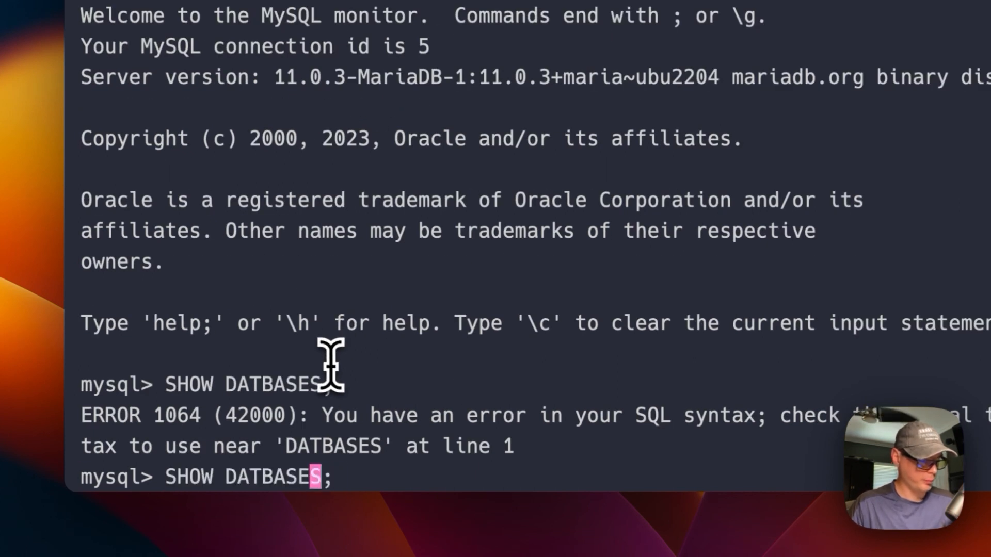
pyautogui.press('Return')
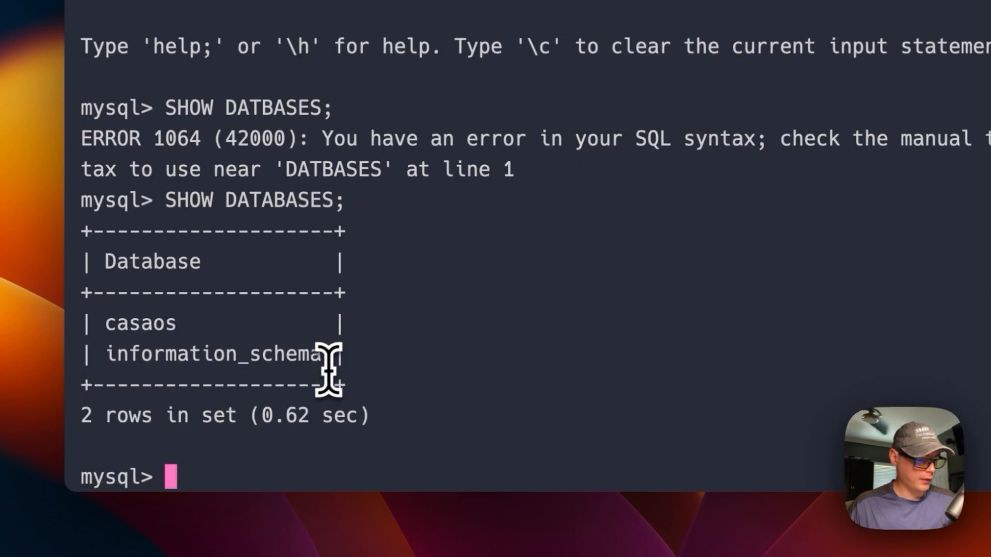
# - Copy the casaos name and run 'use casaos;' to make it the current database
pyautogui.doubleClick(140, 323)
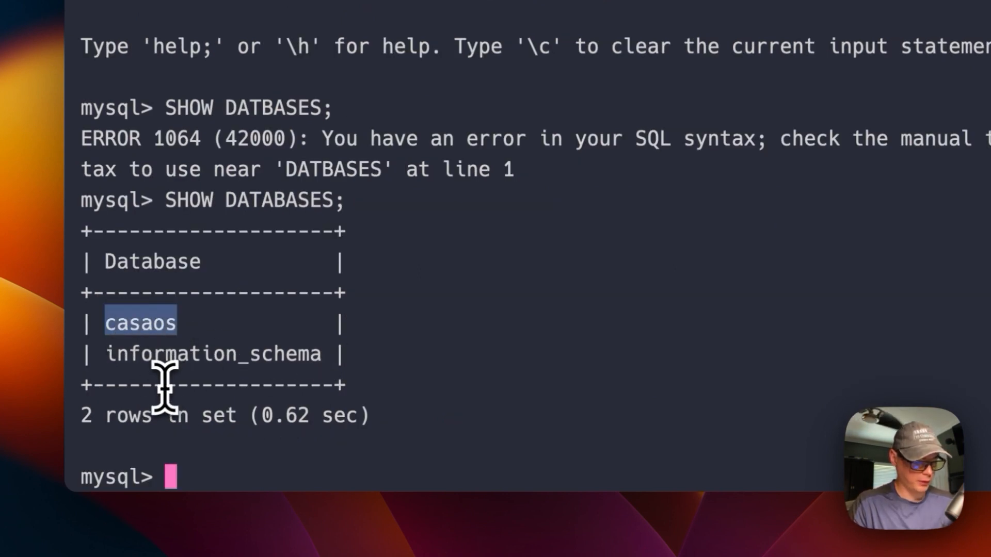
pyautogui.write('use')
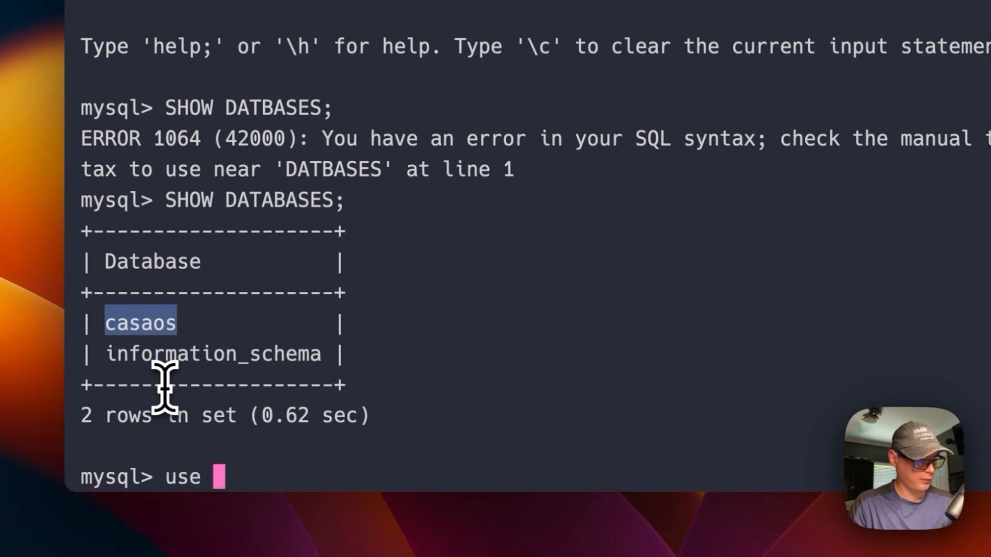
pyautogui.write('c')
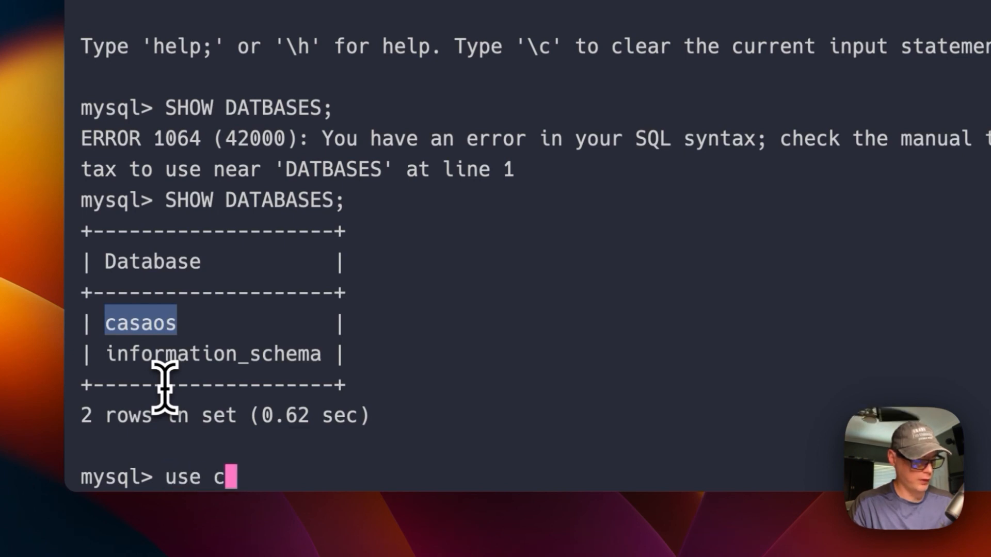
pyautogui.press('Return')
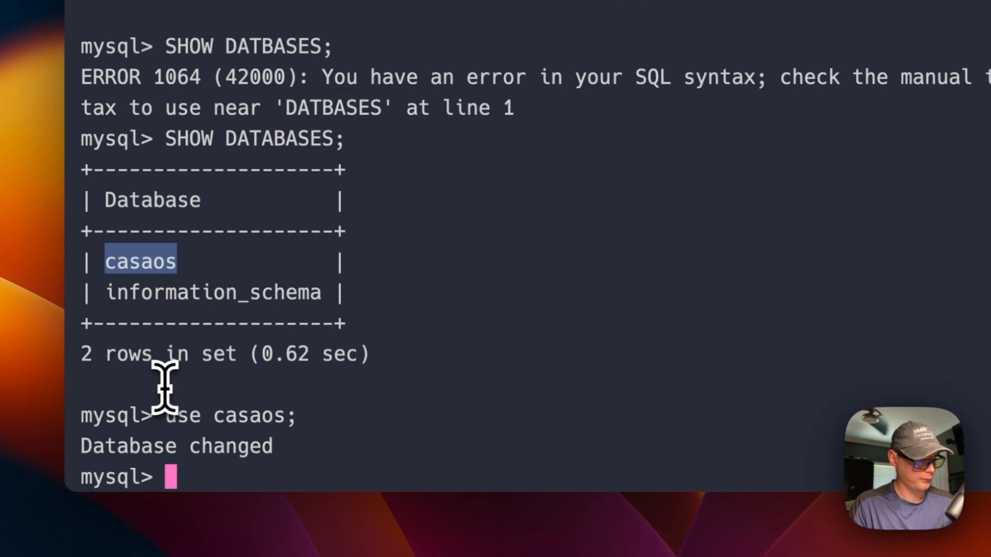
# - Run 'show tables;' to confirm casaos is empty, then start typing exit
pyautogui.write('show tables;')
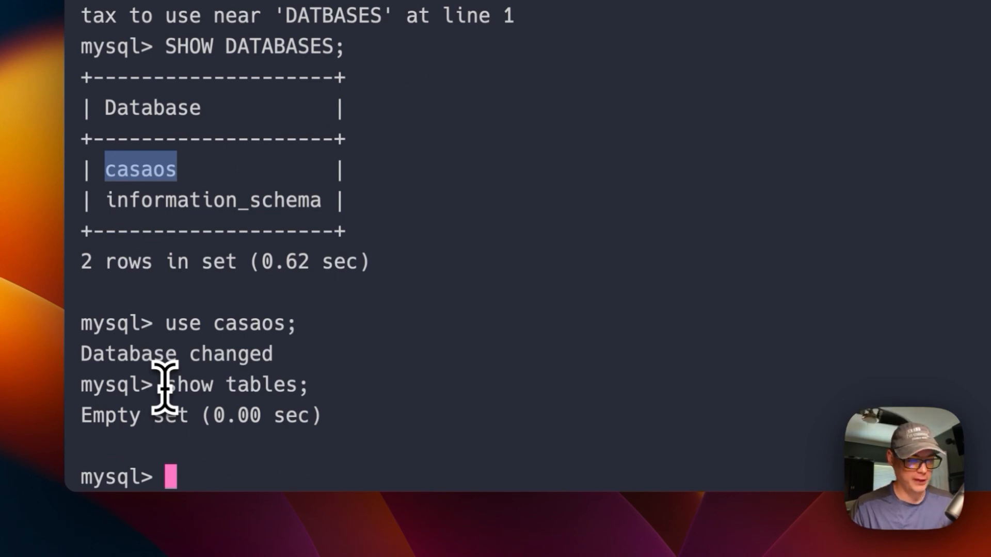
pyautogui.write('ex')
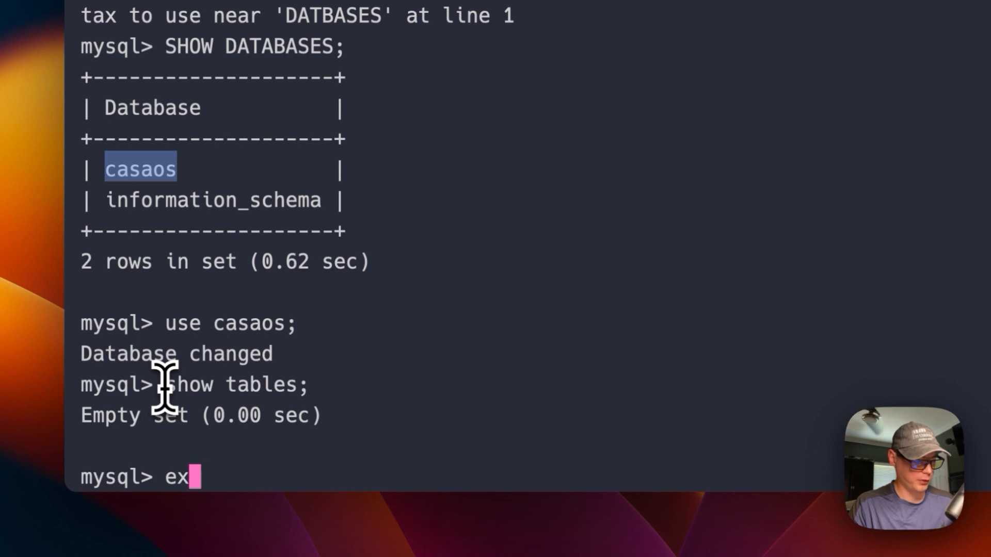